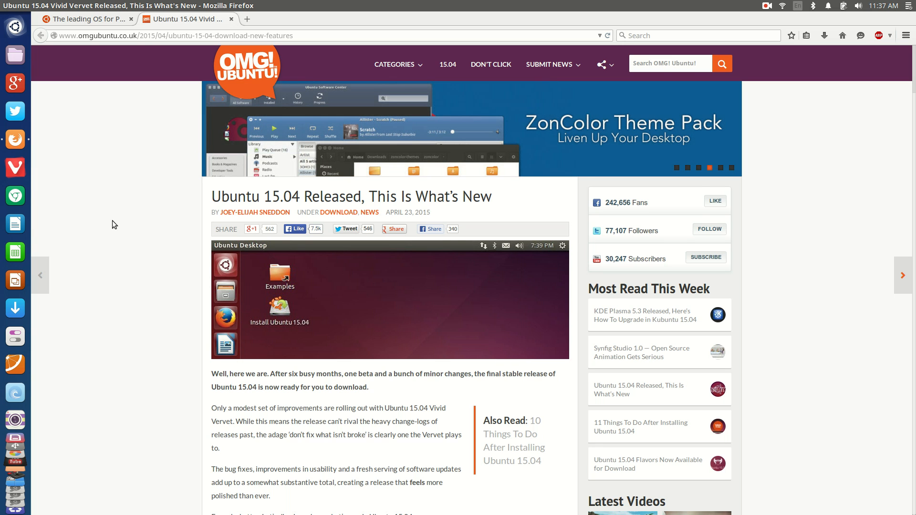
Scroll down the OMG! Ubuntu article to the 'Ubuntu 15.04 – New Features' heading.
{"action": "scroll", "scroll_direction": "down", "scroll_amount": 3}
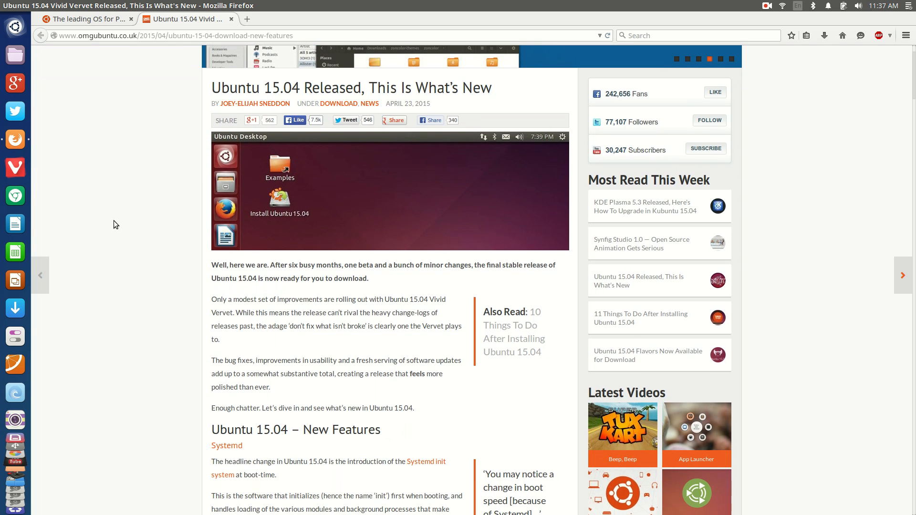
{"action": "scroll", "scroll_direction": "down", "scroll_amount": 3}
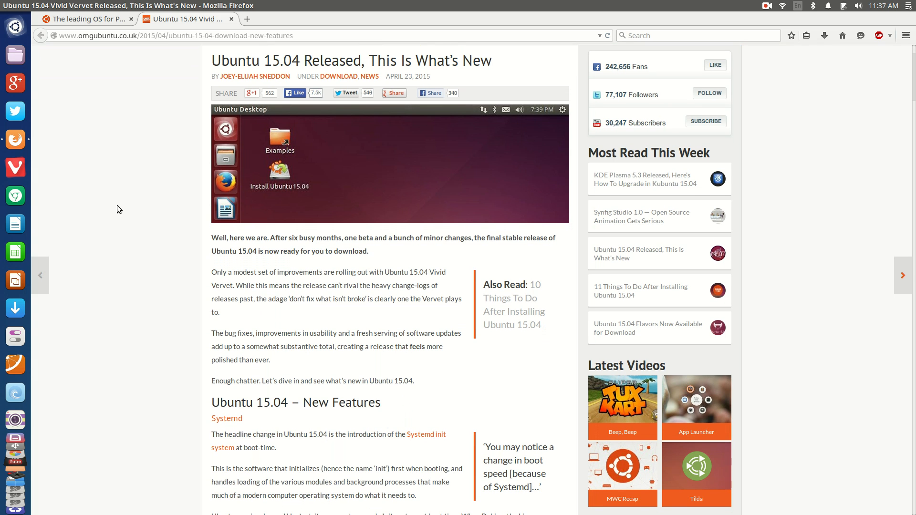
{"action": "mouse_move", "coordinate": [95, 226]}
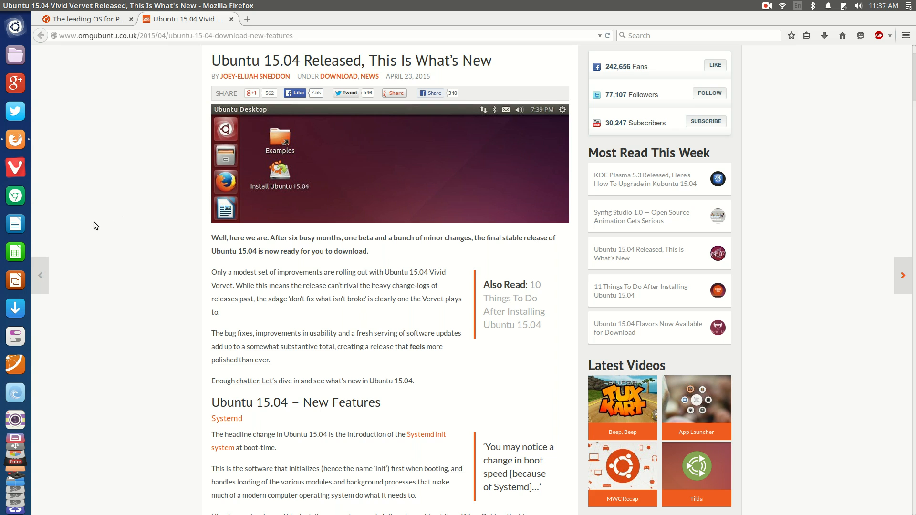
{"action": "mouse_move", "coordinate": [102, 219]}
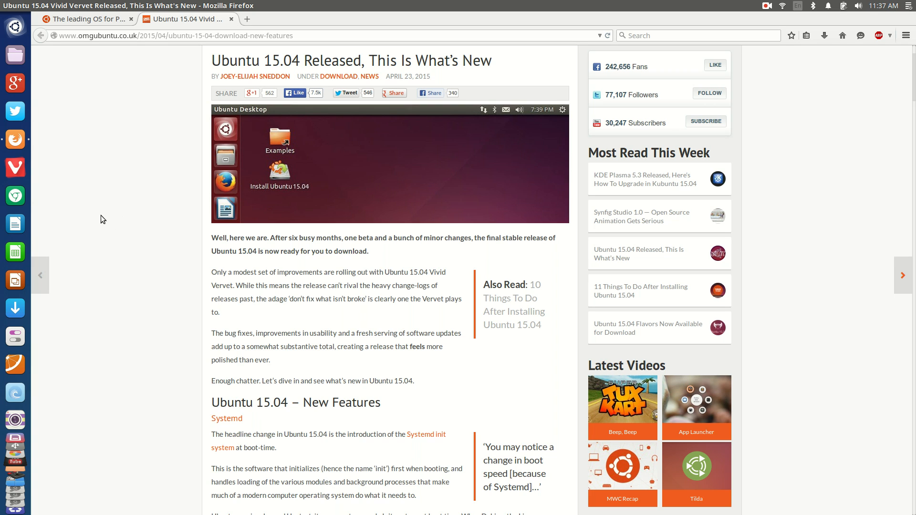
{"action": "mouse_move", "coordinate": [97, 214]}
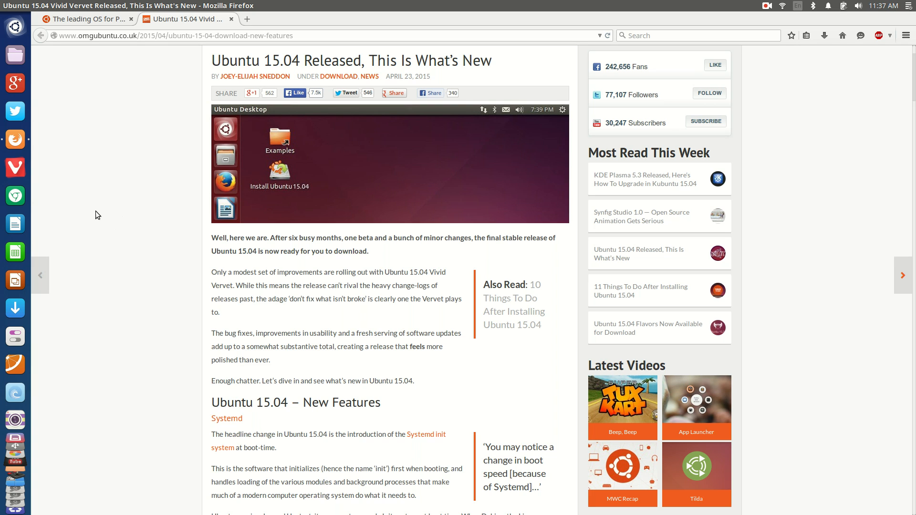
{"action": "mouse_move", "coordinate": [91, 224]}
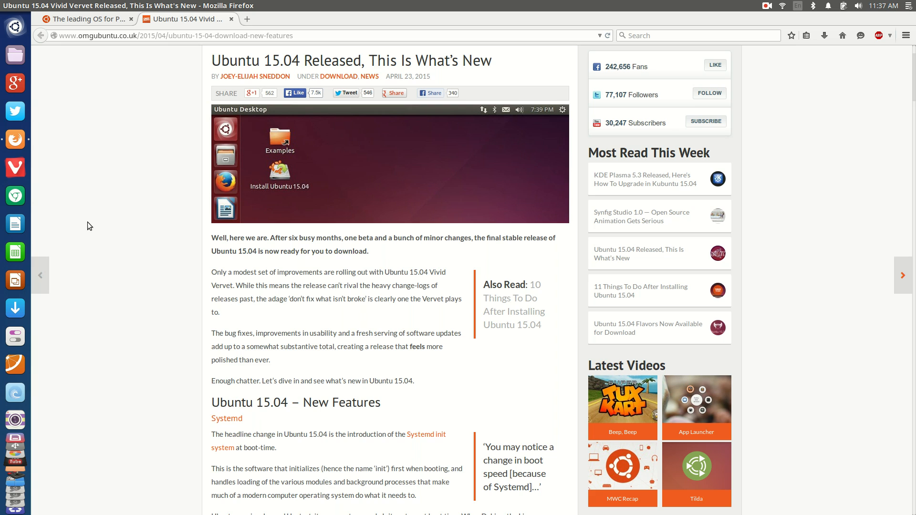
{"action": "mouse_move", "coordinate": [84, 215]}
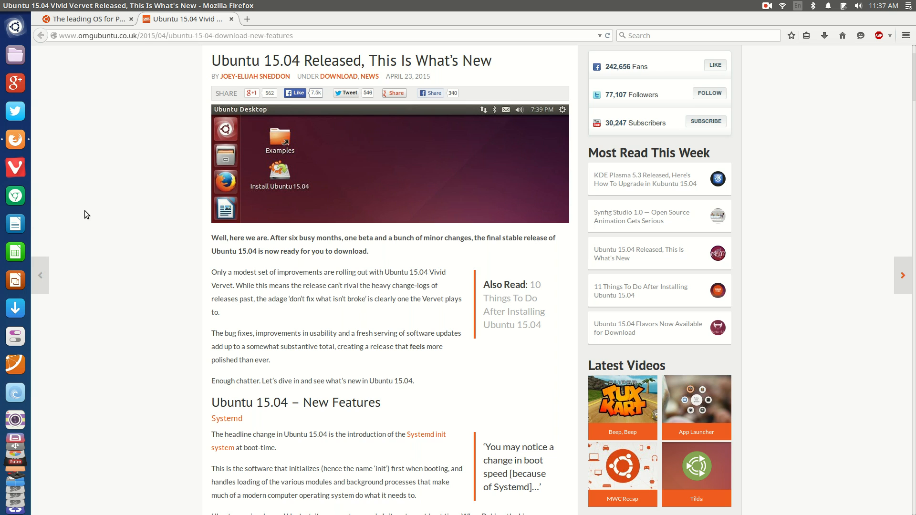
{"action": "scroll", "scroll_direction": "down", "scroll_amount": 3}
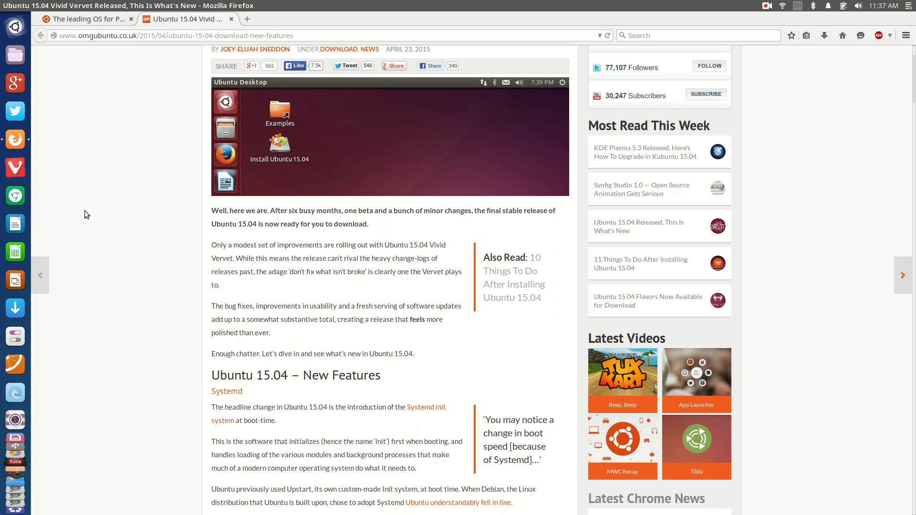
{"action": "scroll", "scroll_direction": "down", "scroll_amount": 3}
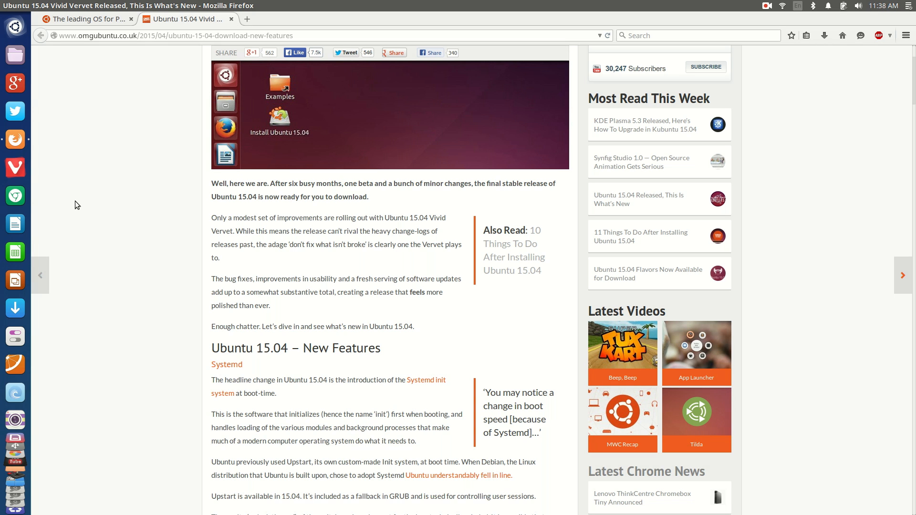
{"action": "mouse_move", "coordinate": [91, 181]}
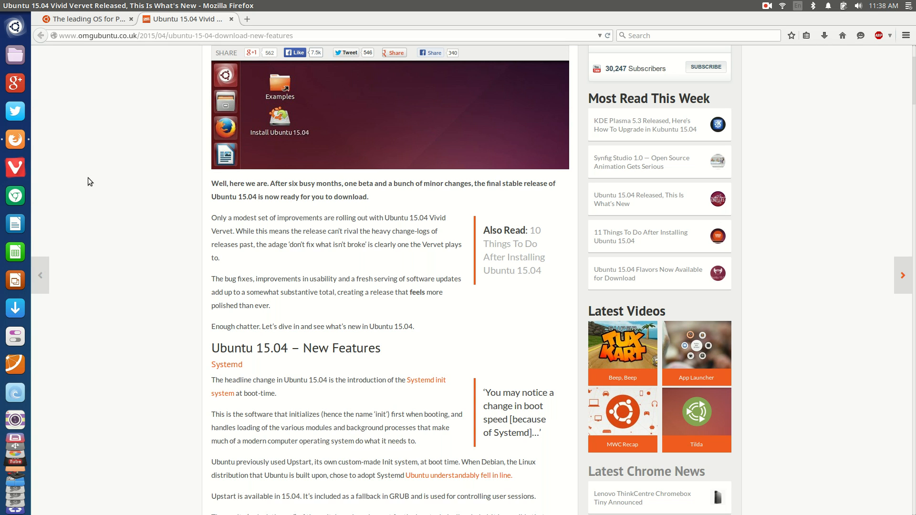
{"action": "mouse_move", "coordinate": [88, 191]}
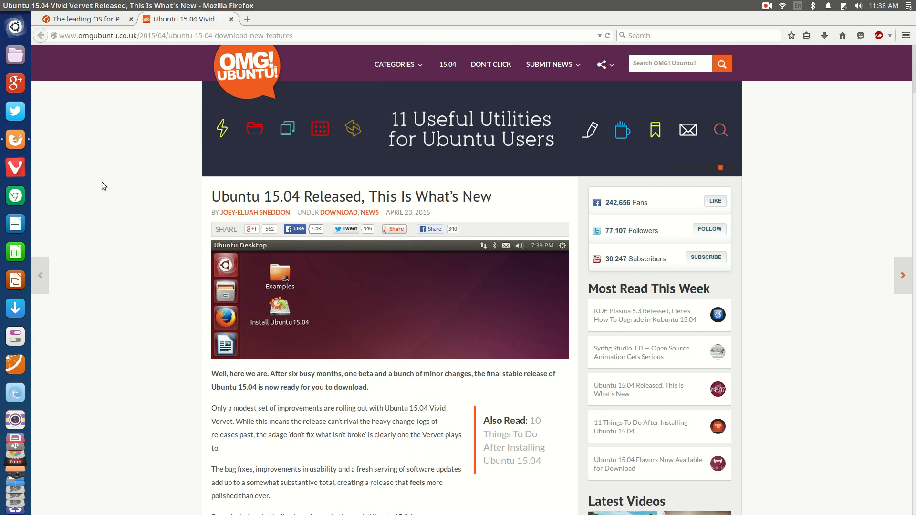
Scroll on past the Systemd section into the Unity 7.3 section.
{"action": "scroll", "scroll_direction": "down", "scroll_amount": 3}
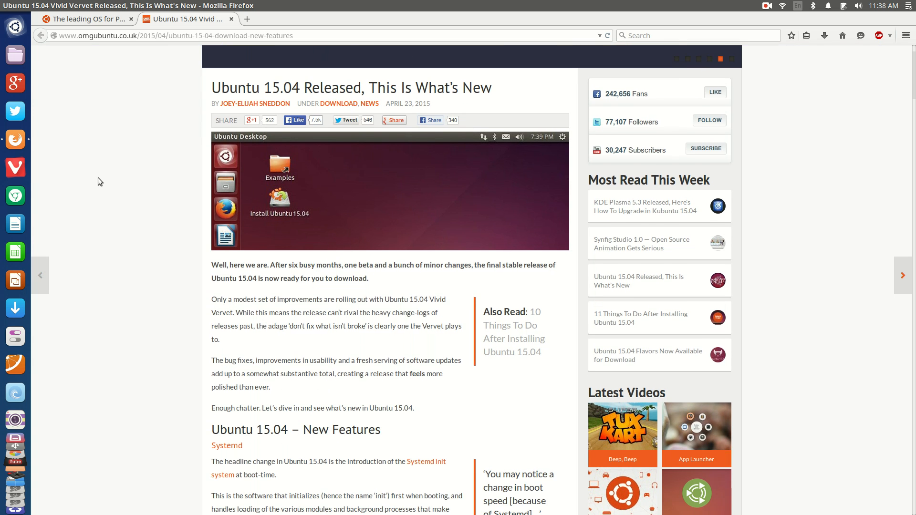
{"action": "scroll", "scroll_direction": "down", "scroll_amount": 3}
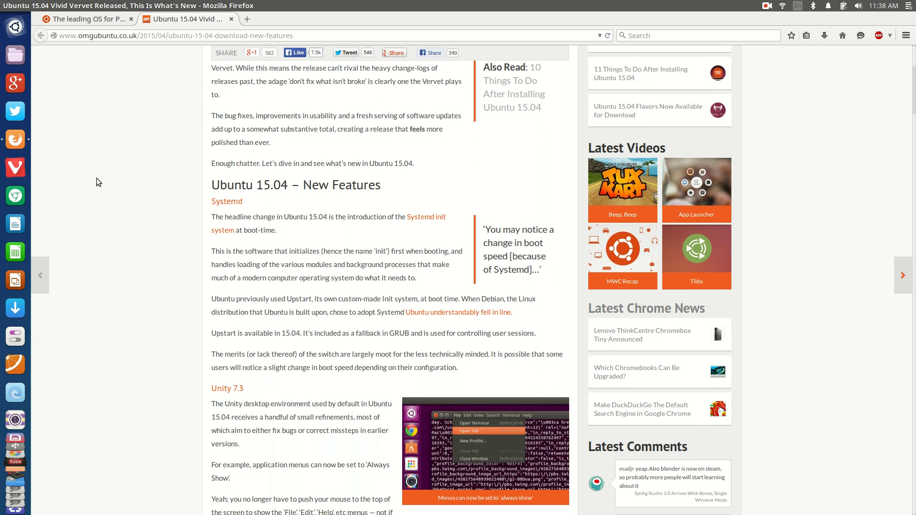
{"action": "scroll", "scroll_direction": "down", "scroll_amount": 3}
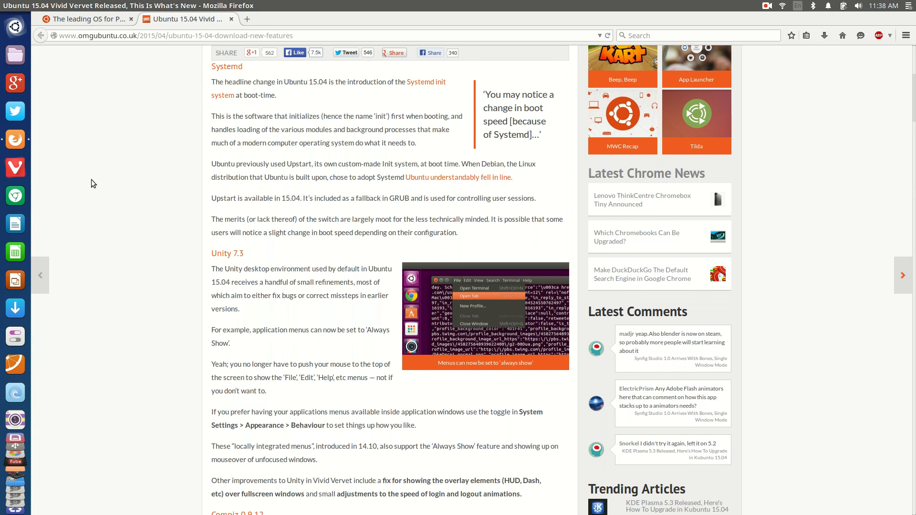
{"action": "scroll", "scroll_direction": "down", "scroll_amount": 3}
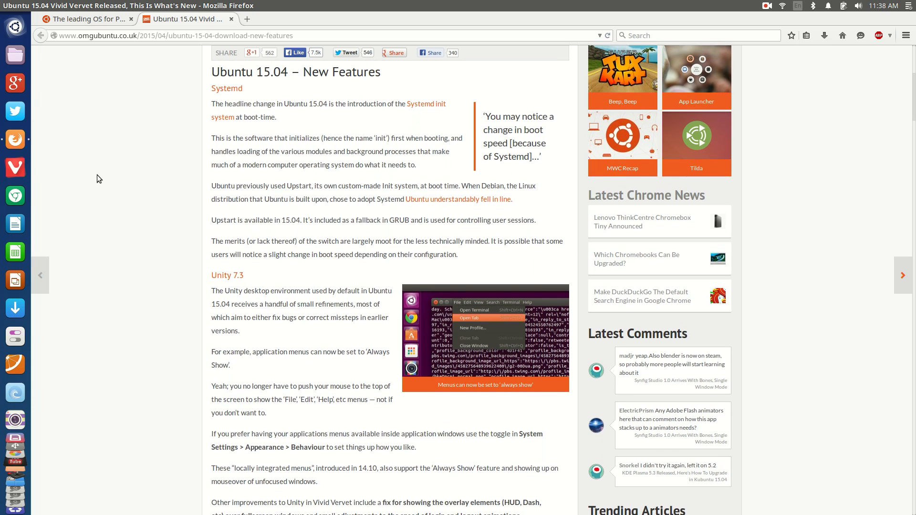
{"action": "scroll", "scroll_direction": "down", "scroll_amount": 3}
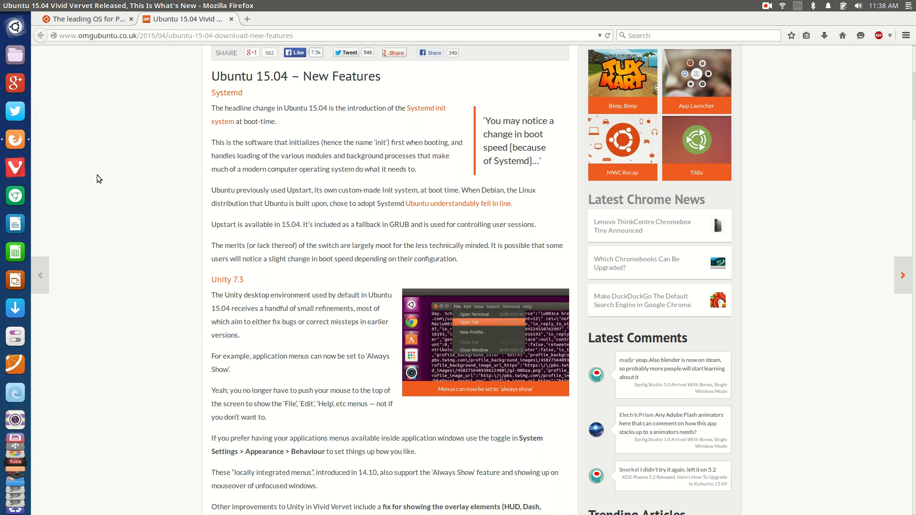
{"action": "mouse_move", "coordinate": [102, 174]}
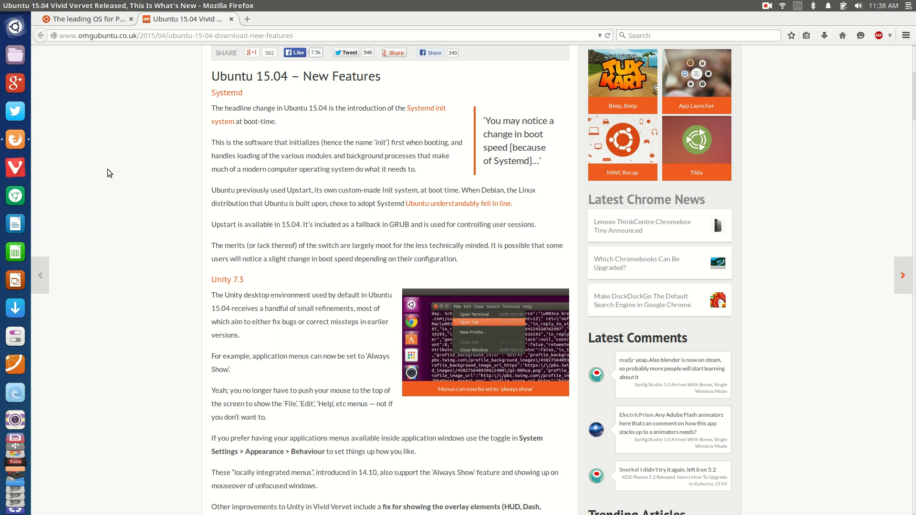
{"action": "mouse_move", "coordinate": [128, 178]}
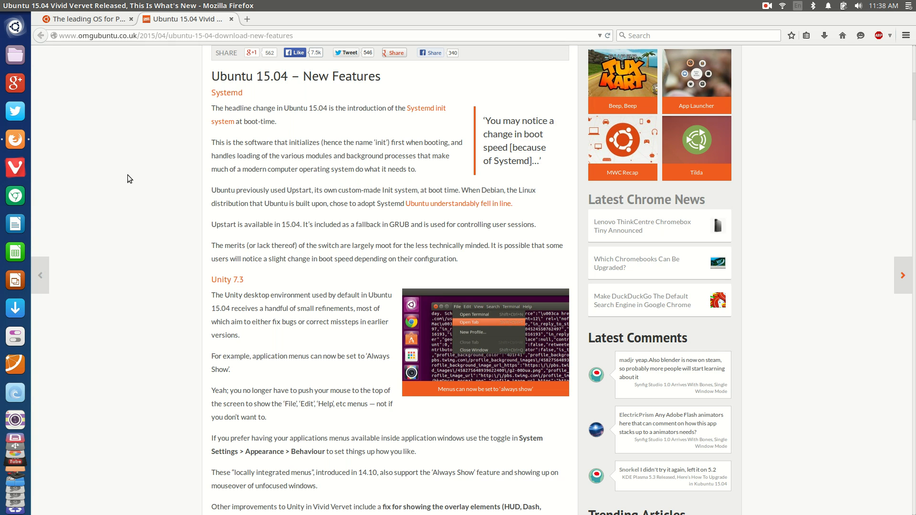
{"action": "mouse_move", "coordinate": [123, 176]}
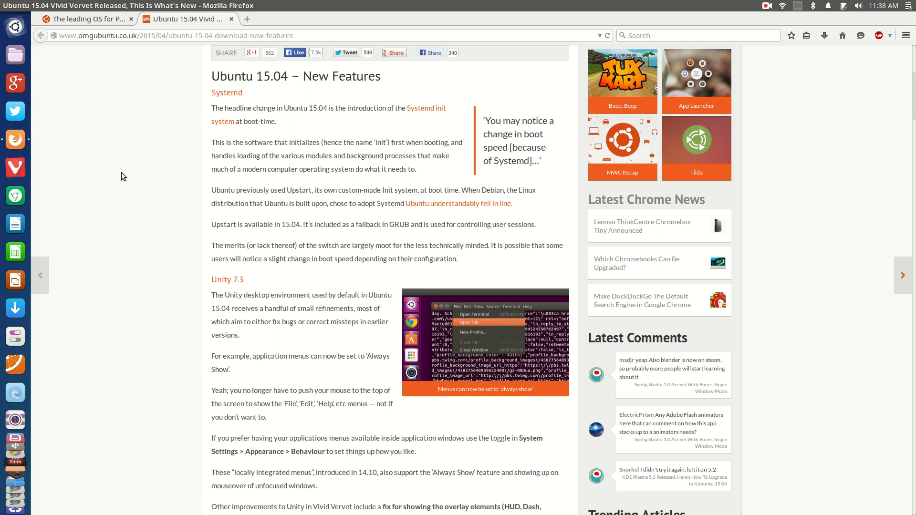
{"action": "mouse_move", "coordinate": [101, 181]}
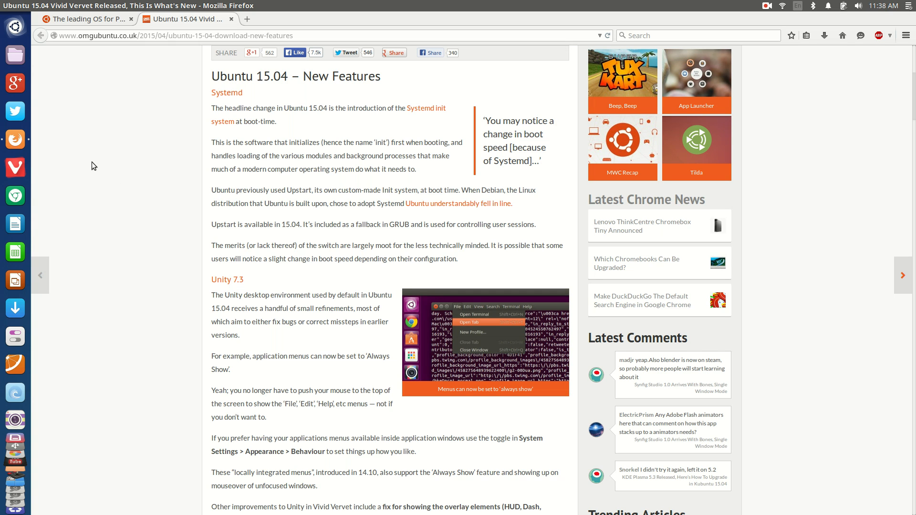
{"action": "mouse_move", "coordinate": [111, 161]}
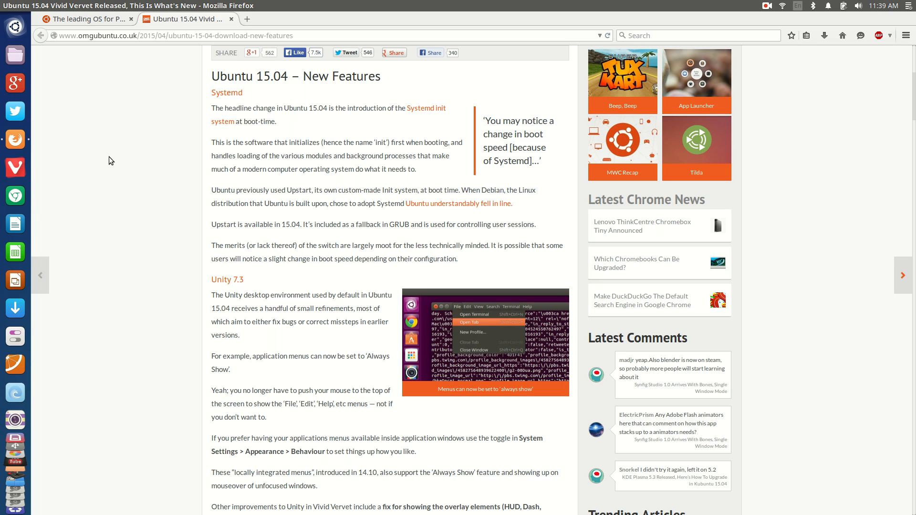
Scroll down past the Compiz and kernel sections to Application Updates.
{"action": "scroll", "scroll_direction": "down", "scroll_amount": 3}
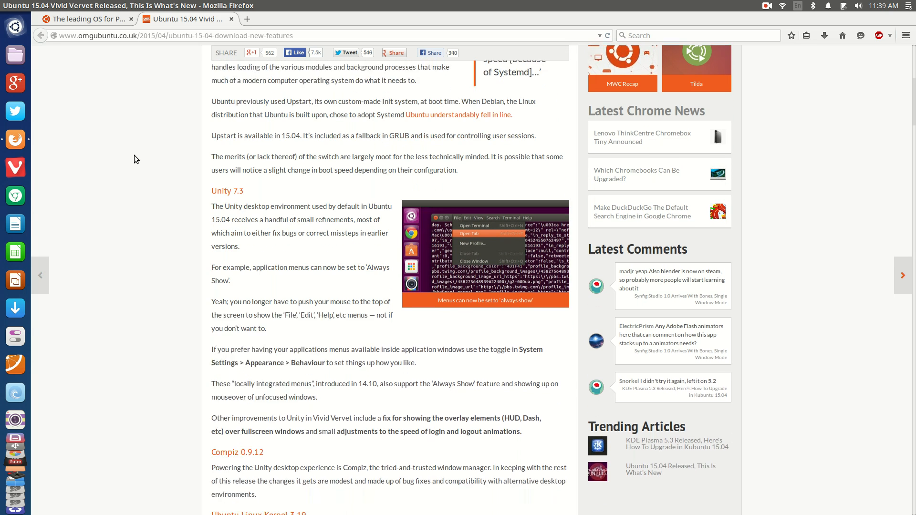
{"action": "scroll", "scroll_direction": "down", "scroll_amount": 3}
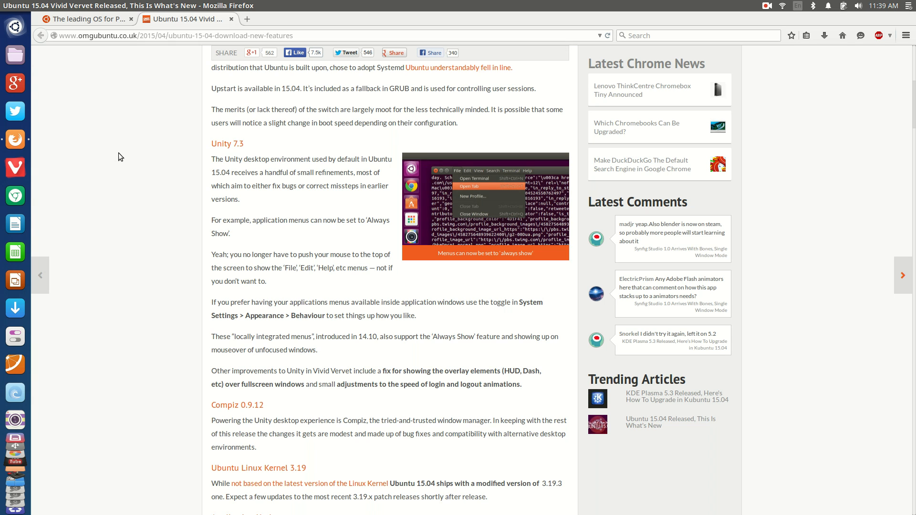
{"action": "mouse_move", "coordinate": [121, 191]}
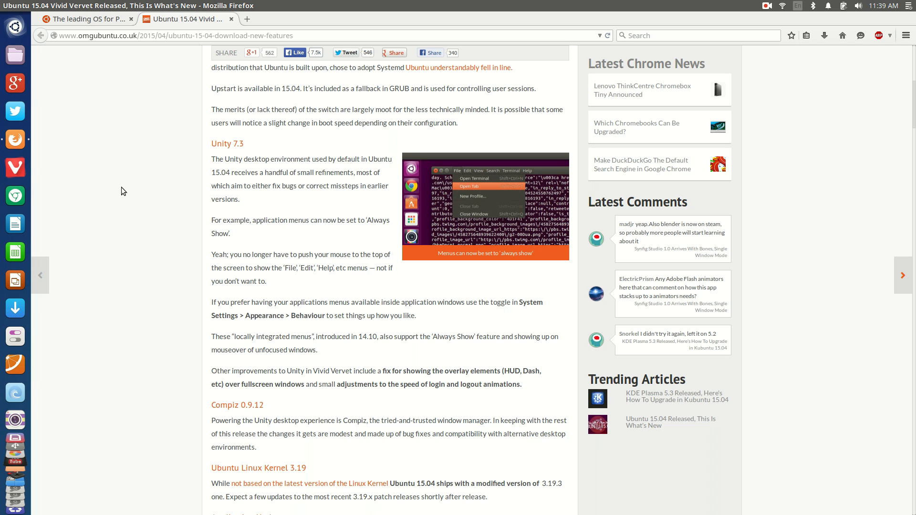
{"action": "scroll", "scroll_direction": "down", "scroll_amount": 3}
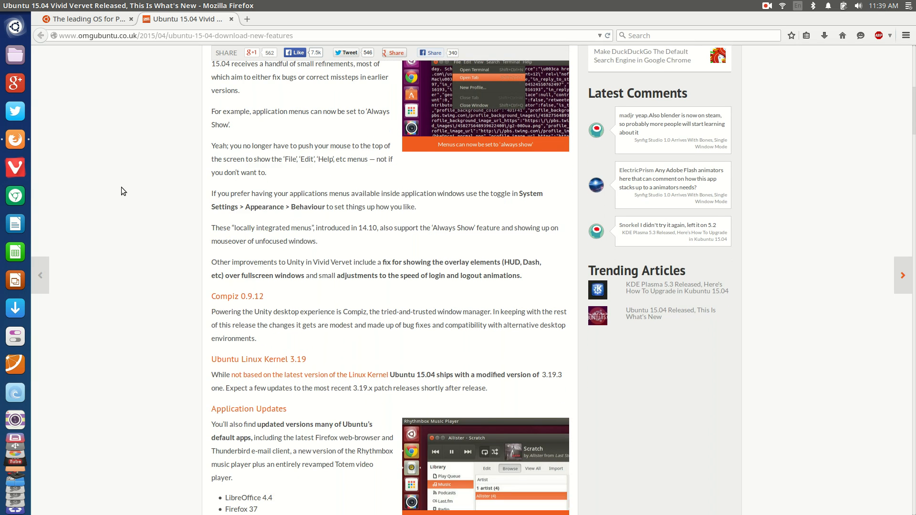
{"action": "scroll", "scroll_direction": "down", "scroll_amount": 3}
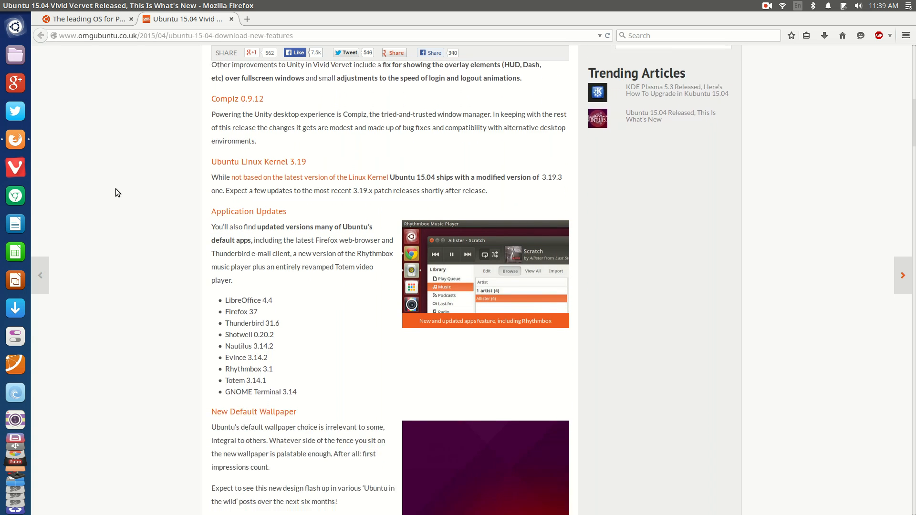
Scroll further to the New Default Wallpaper and Ubuntu Make sections.
{"action": "scroll", "scroll_direction": "down", "scroll_amount": 3}
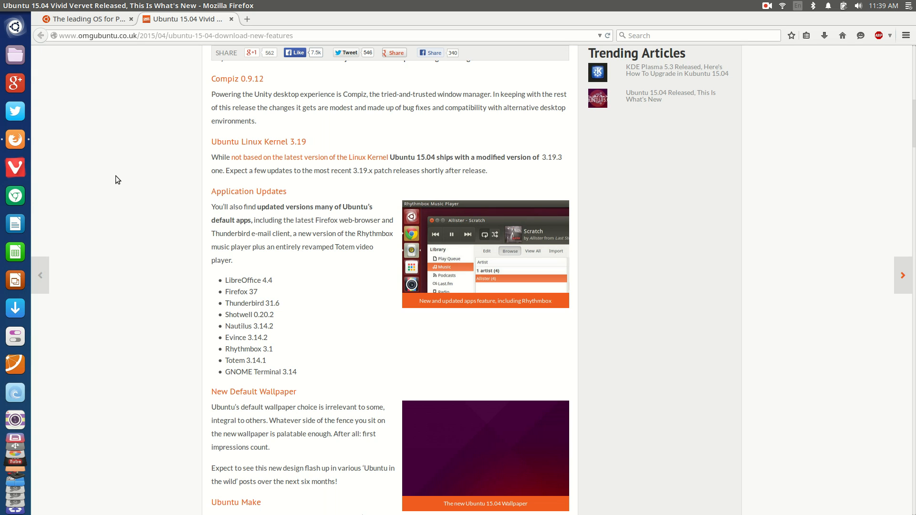
{"action": "mouse_move", "coordinate": [135, 220]}
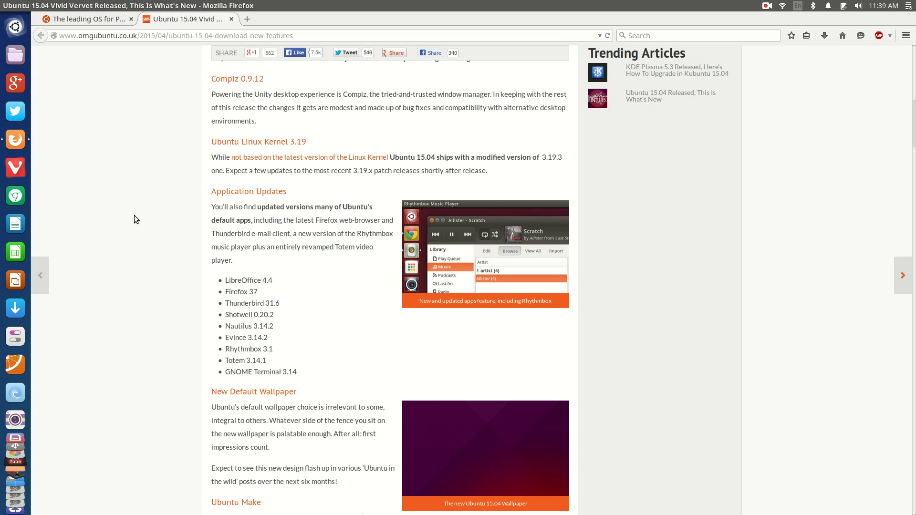
{"action": "mouse_move", "coordinate": [136, 212]}
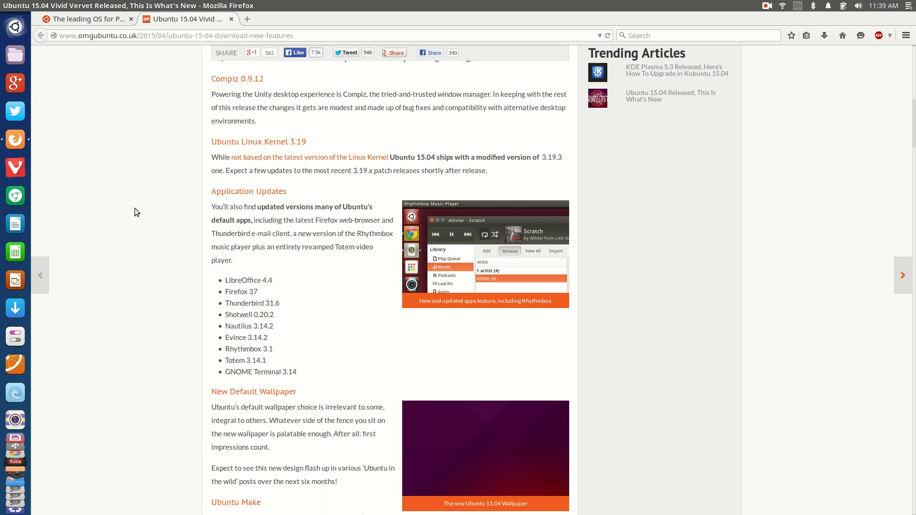
{"action": "mouse_move", "coordinate": [128, 217]}
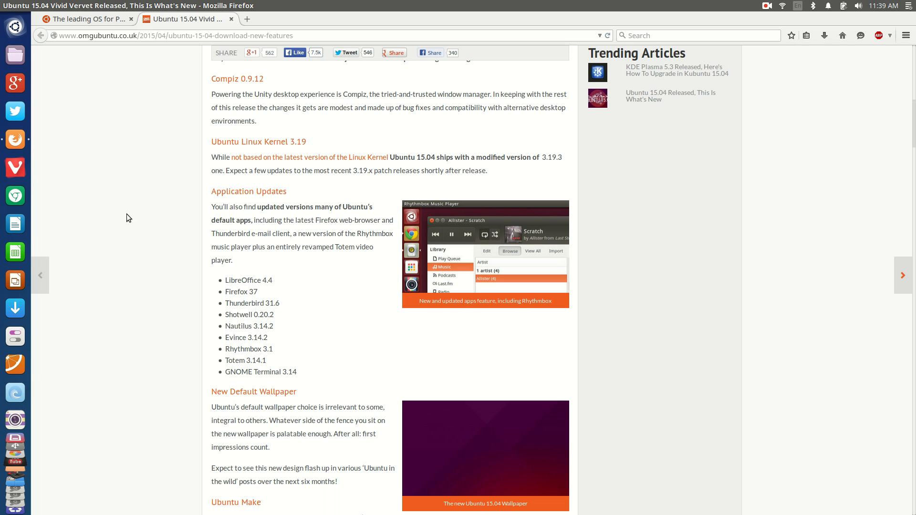
{"action": "scroll", "scroll_direction": "down", "scroll_amount": 3}
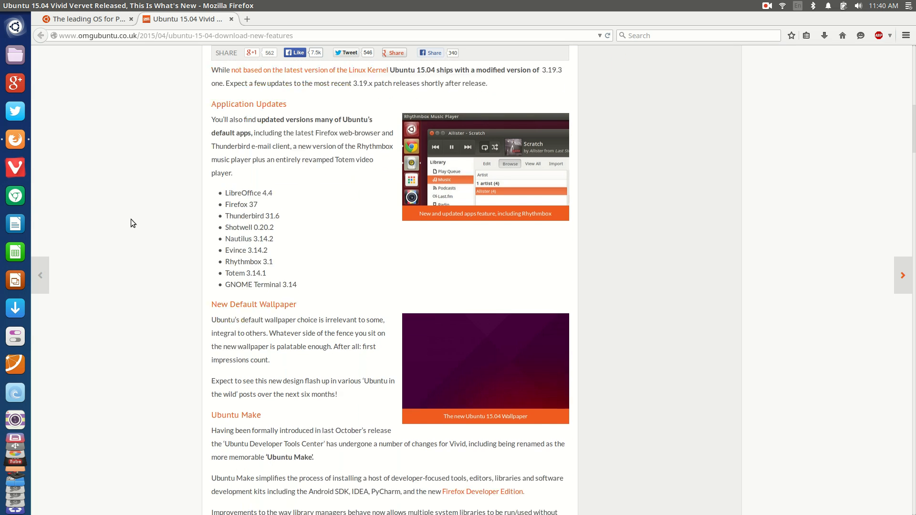
{"action": "scroll", "scroll_direction": "down", "scroll_amount": 3}
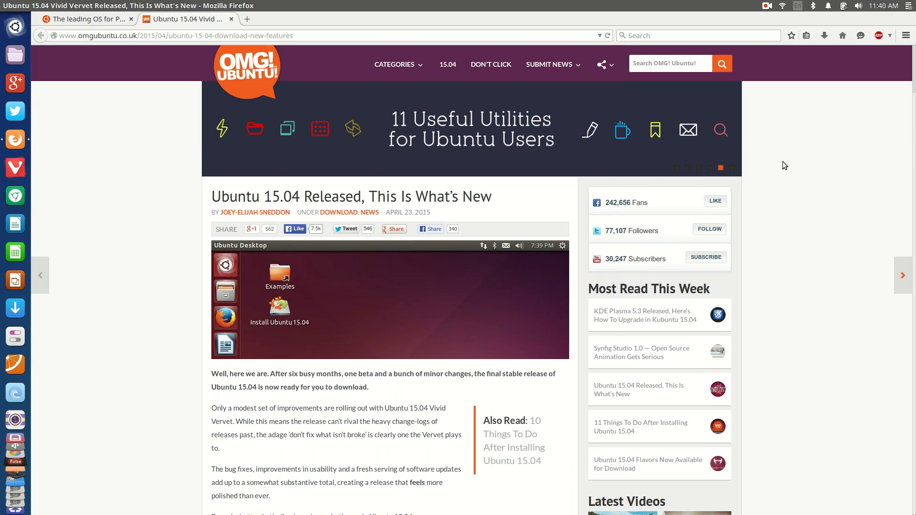
Scroll through the article introduction down to the Systemd part of the New Features section.
{"action": "scroll", "scroll_direction": "down", "scroll_amount": 3}
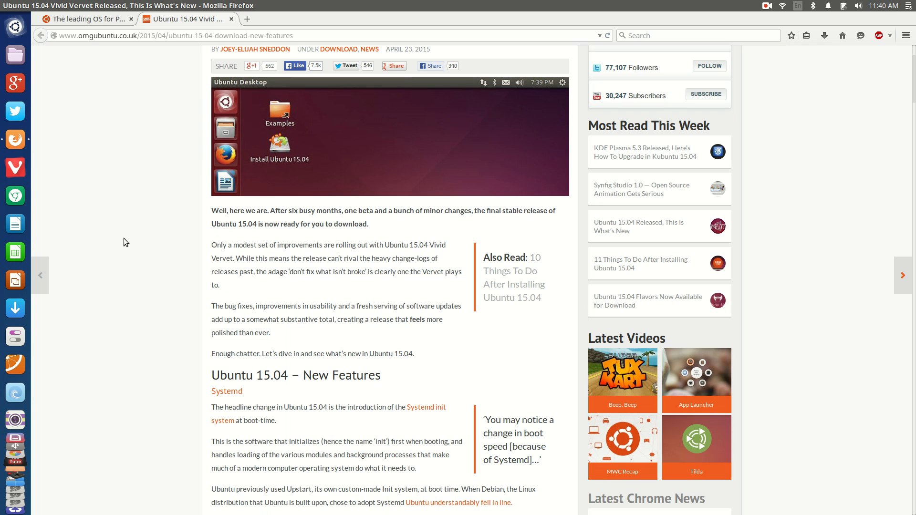
{"action": "scroll", "scroll_direction": "down", "scroll_amount": 3}
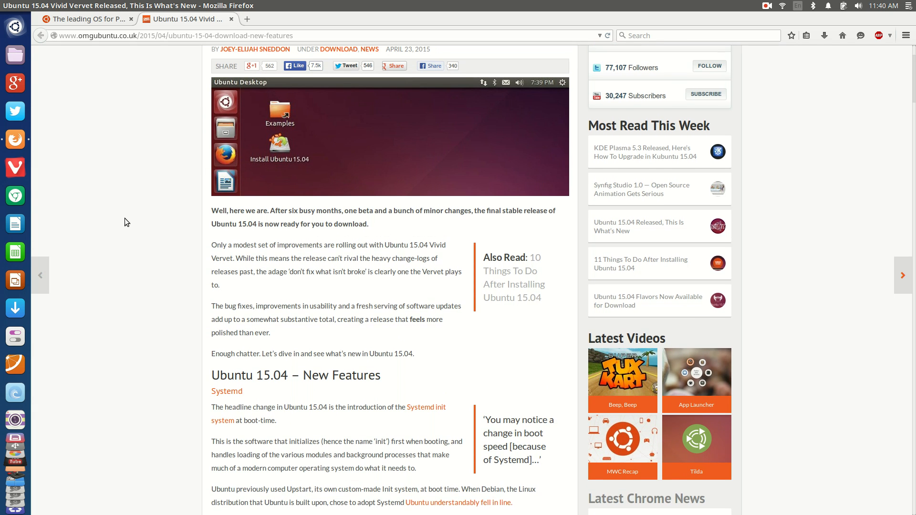
{"action": "mouse_move", "coordinate": [131, 217]}
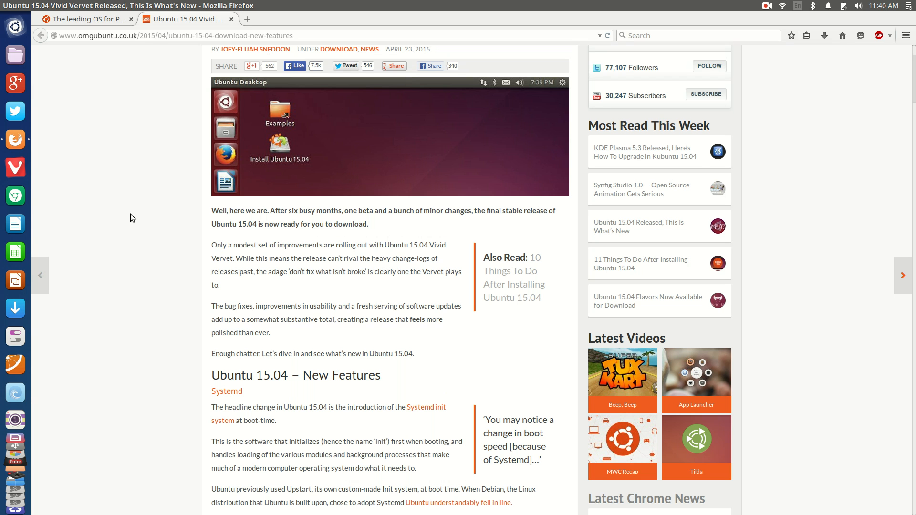
{"action": "mouse_move", "coordinate": [152, 113]}
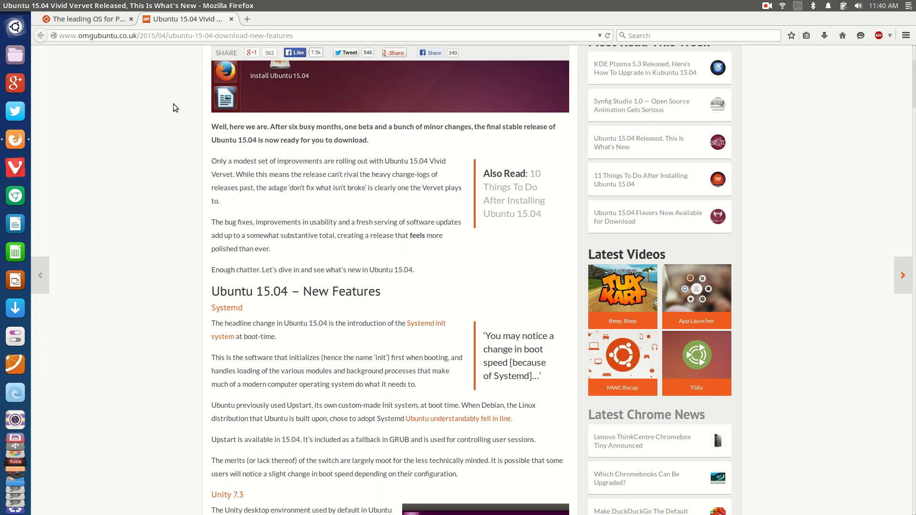
{"action": "scroll", "scroll_direction": "down", "scroll_amount": 3}
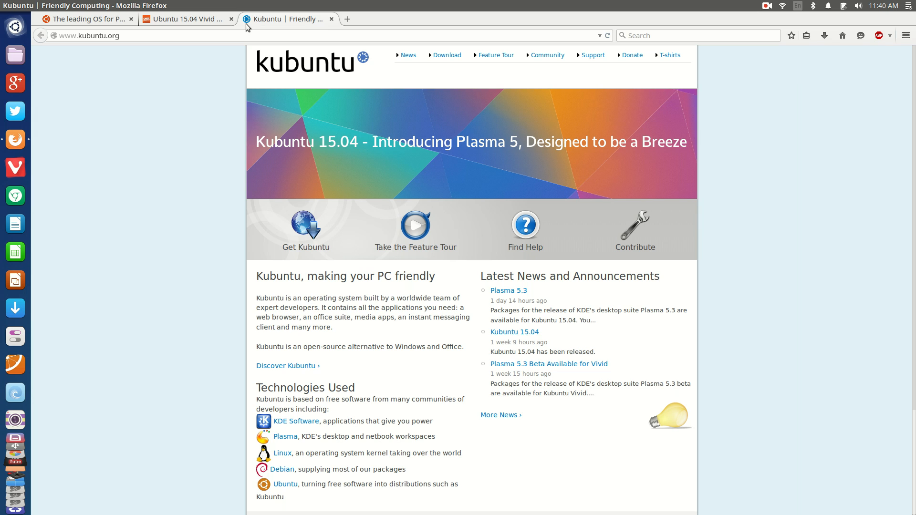
{"action": "mouse_move", "coordinate": [237, 87]}
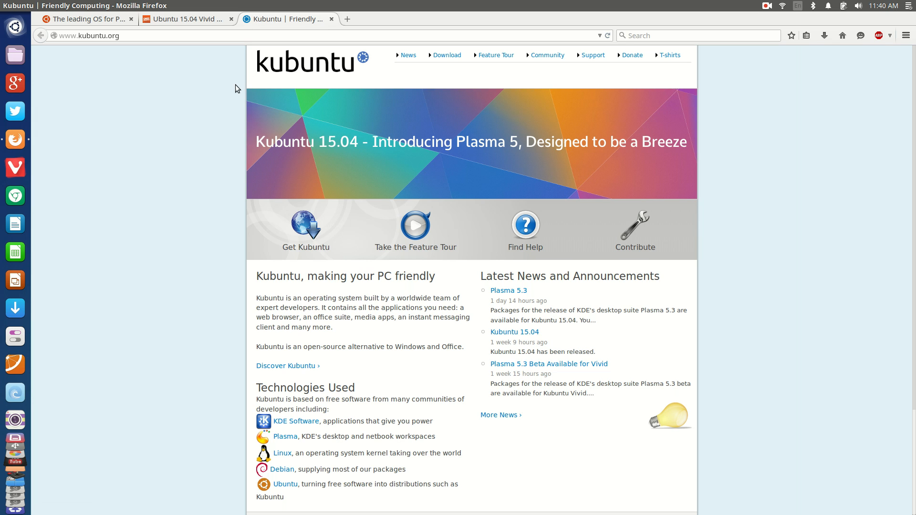
{"action": "mouse_move", "coordinate": [213, 110]}
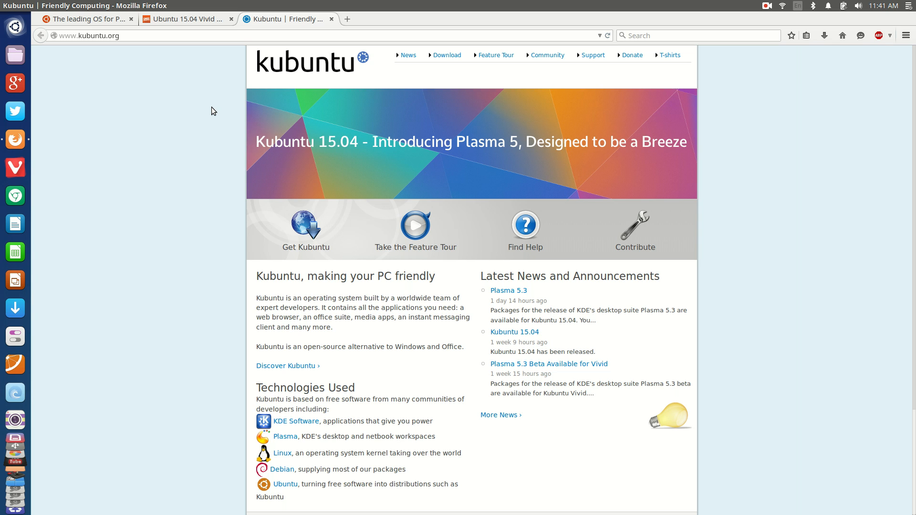
{"action": "mouse_move", "coordinate": [208, 117]}
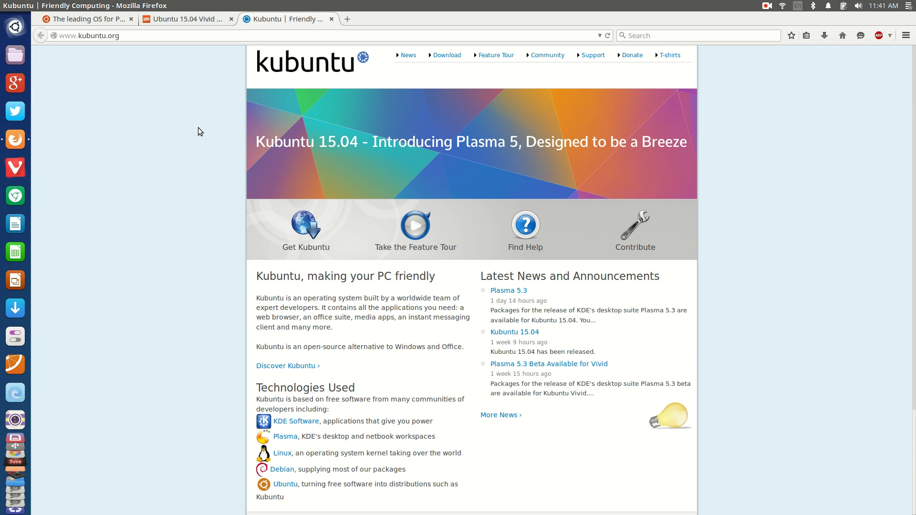
{"action": "mouse_move", "coordinate": [205, 142]}
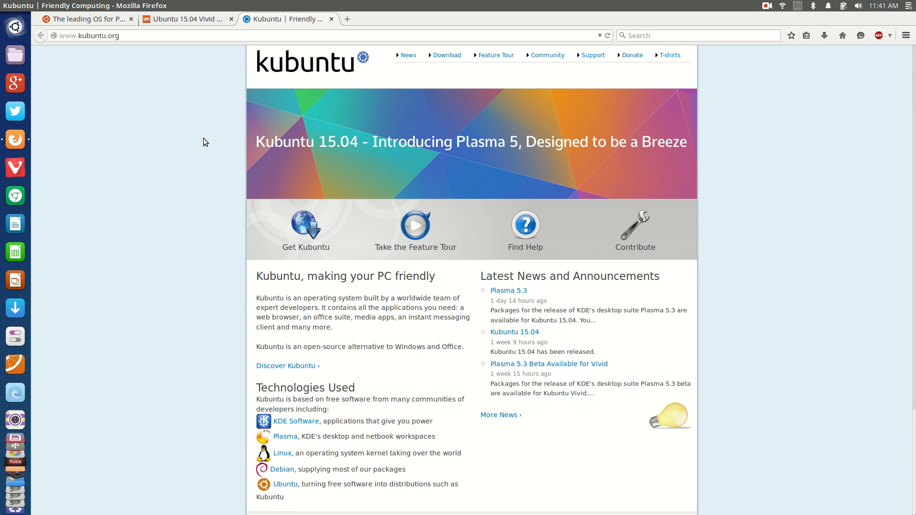
{"action": "mouse_move", "coordinate": [202, 145]}
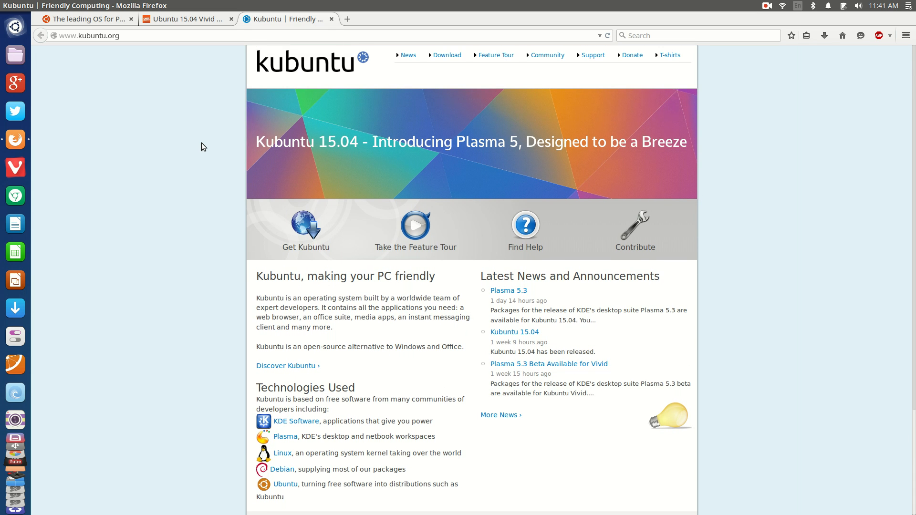
Scroll briefly down the Kubuntu homepage to see its Kubuntu 15.04 news.
{"action": "scroll", "scroll_direction": "down", "scroll_amount": 3}
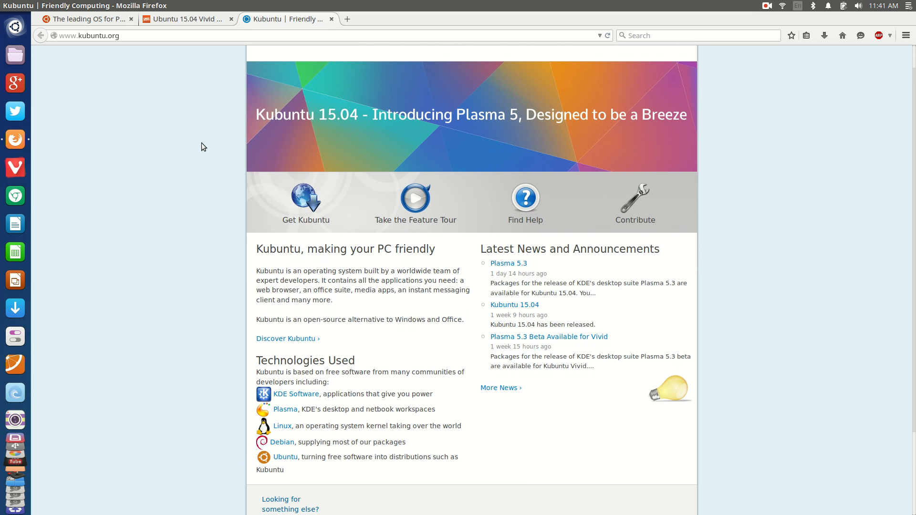
{"action": "scroll", "scroll_direction": "down", "scroll_amount": 3}
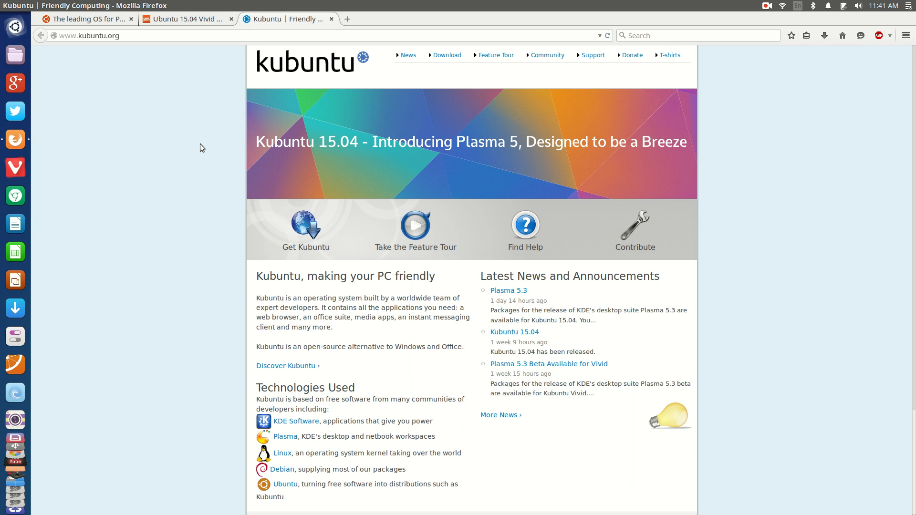
{"action": "mouse_move", "coordinate": [201, 127]}
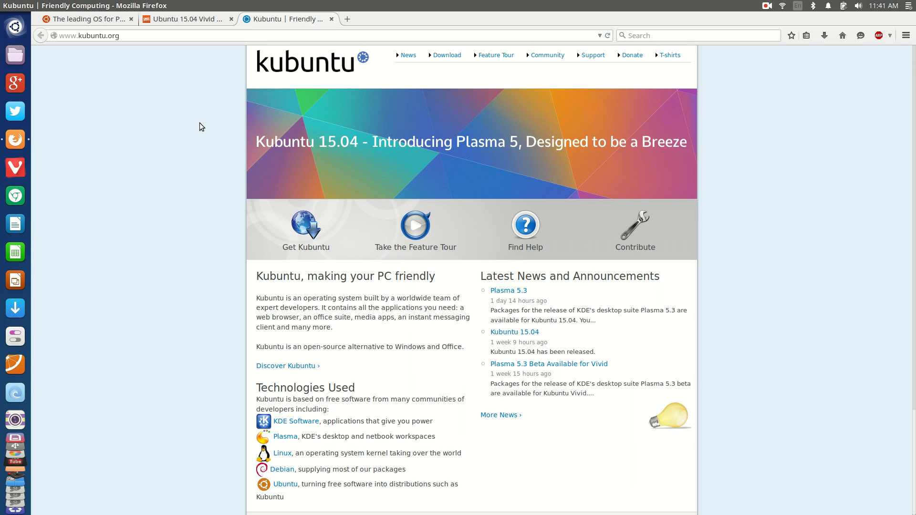
{"action": "mouse_move", "coordinate": [184, 128]}
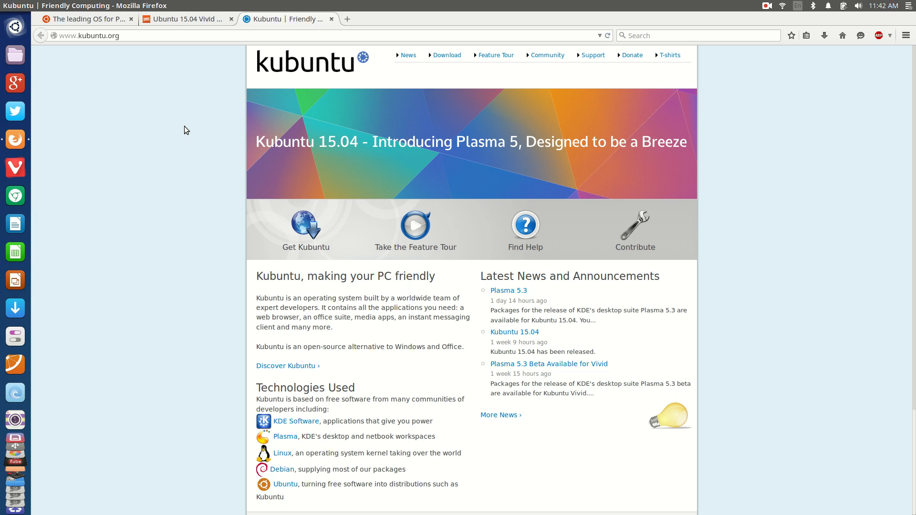
{"action": "mouse_move", "coordinate": [188, 135]}
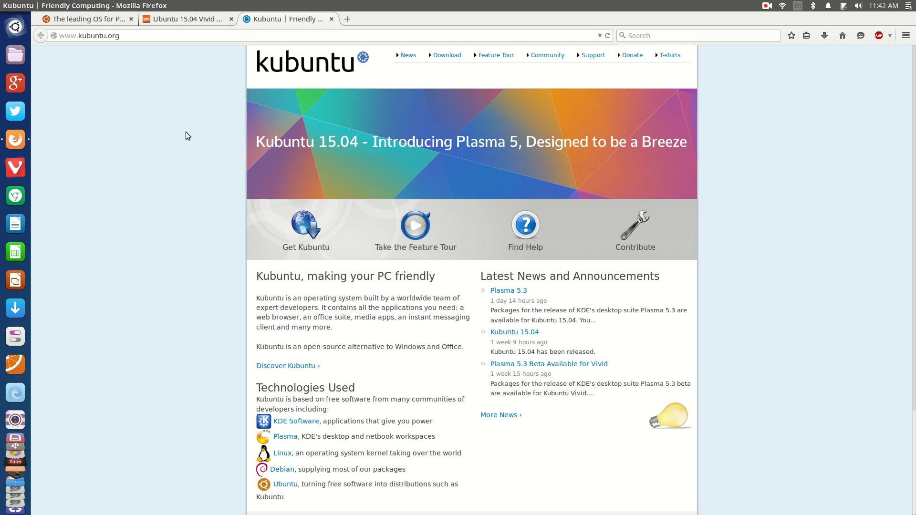
{"action": "mouse_move", "coordinate": [183, 83]}
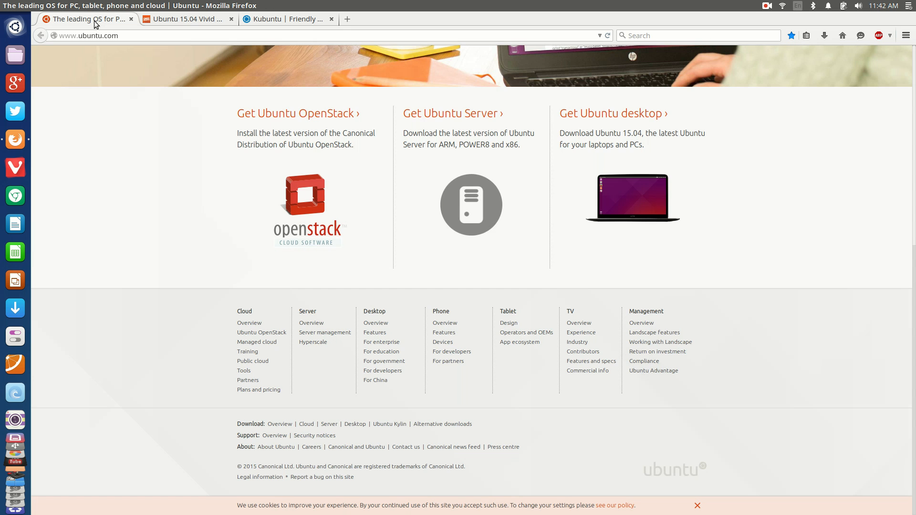
Enter ubuntu.com in the address bar, then switch to the PCWorld Ubuntu flavors article tab.
{"action": "scroll", "scroll_direction": "up", "scroll_amount": 3}
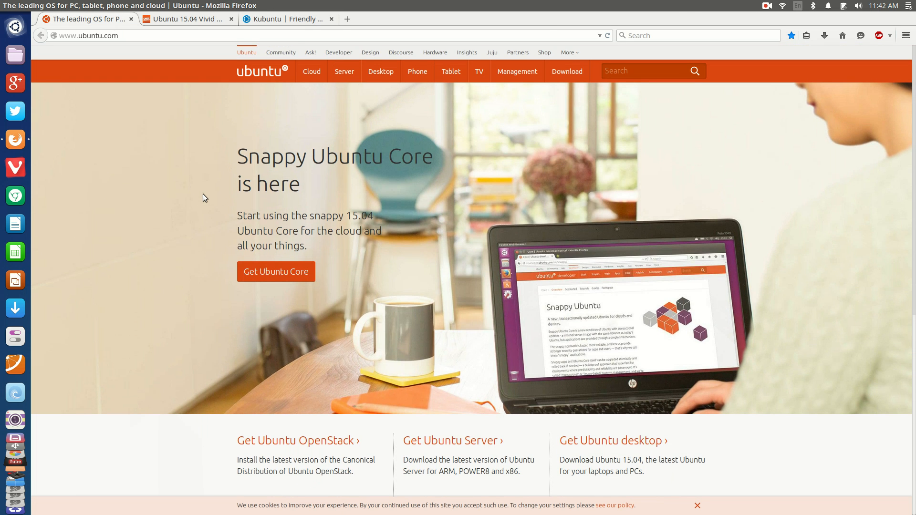
{"action": "mouse_move", "coordinate": [198, 199]}
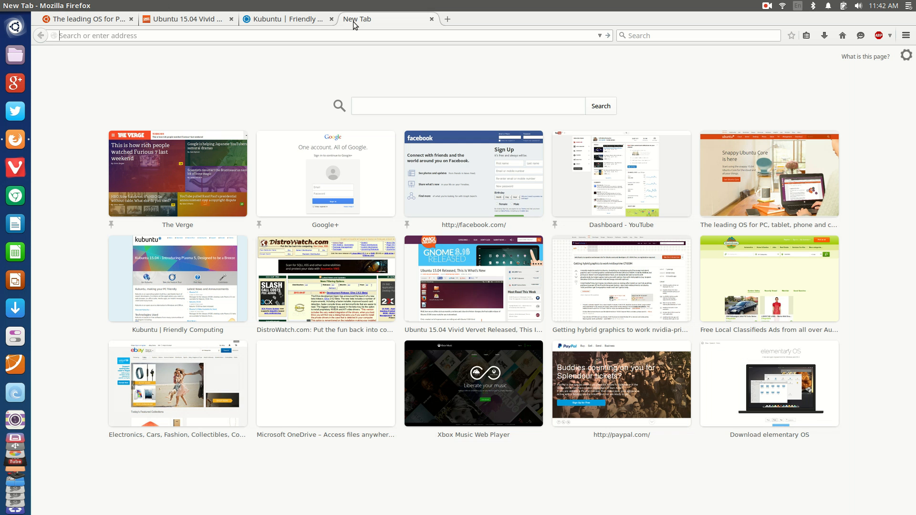
{"action": "type", "text": "ubuntu.come.org"}
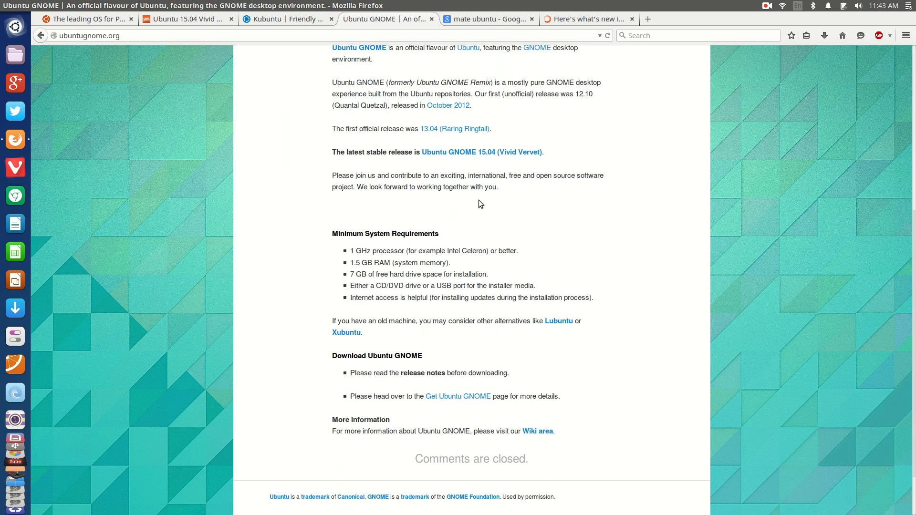
{"action": "left_click", "coordinate": [587, 19]}
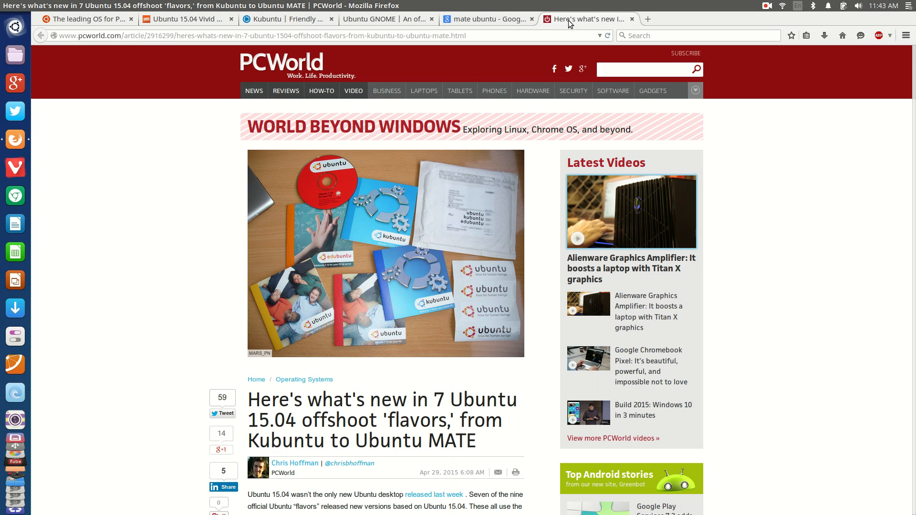
Scroll down the PCWorld article through its Ubuntu MATE section.
{"action": "scroll", "scroll_direction": "down", "scroll_amount": 3}
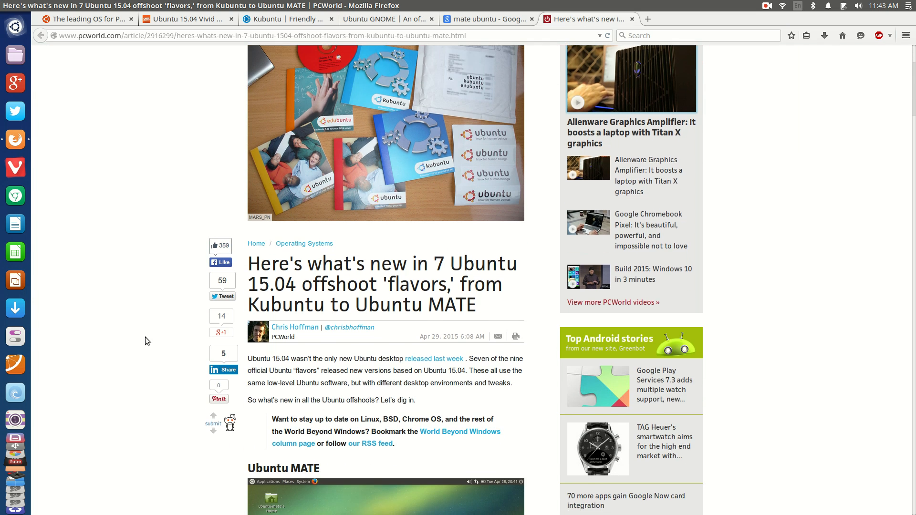
{"action": "scroll", "scroll_direction": "down", "scroll_amount": 3}
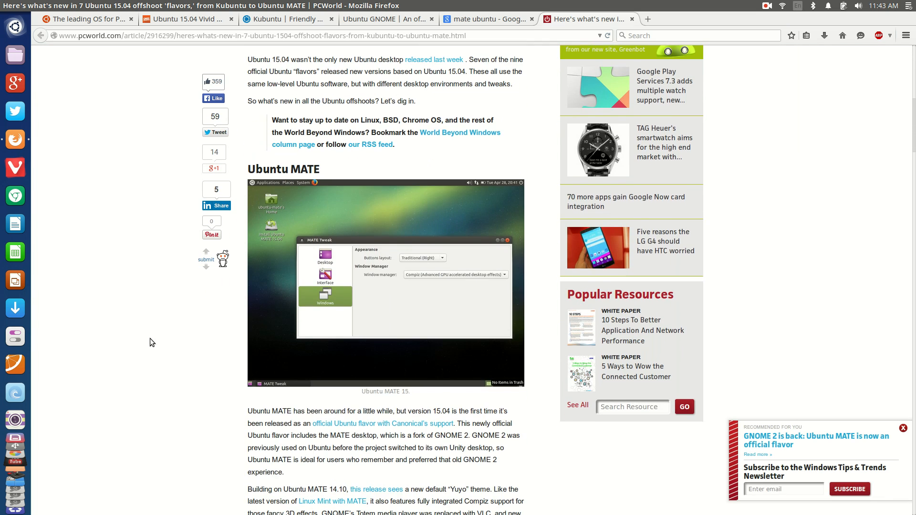
{"action": "scroll", "scroll_direction": "down", "scroll_amount": 3}
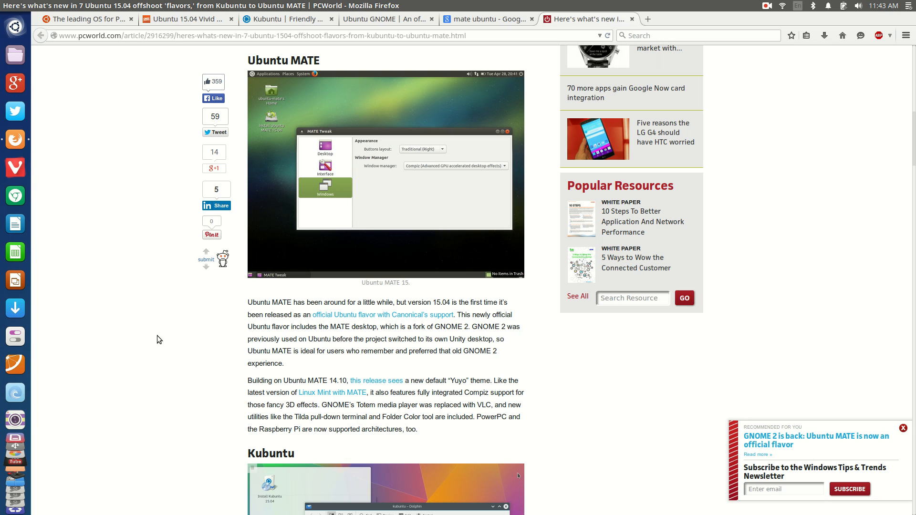
{"action": "mouse_move", "coordinate": [202, 317]}
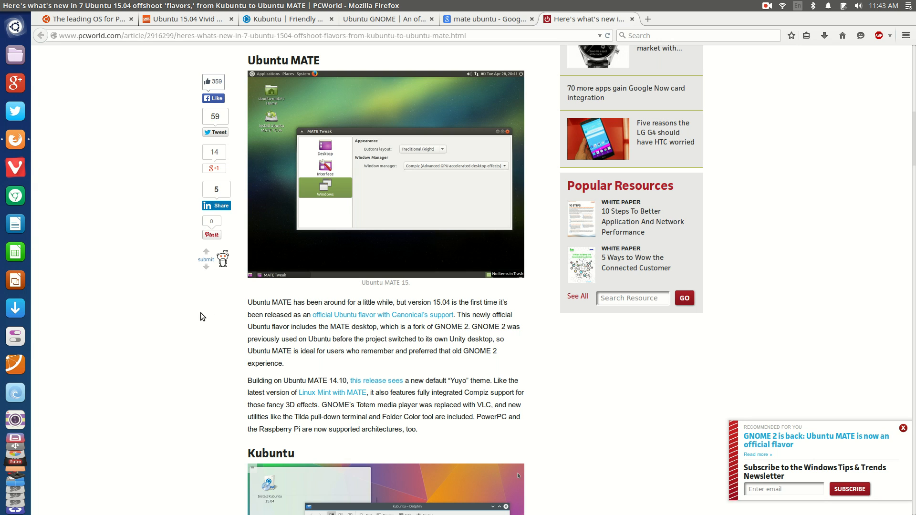
{"action": "mouse_move", "coordinate": [205, 302]}
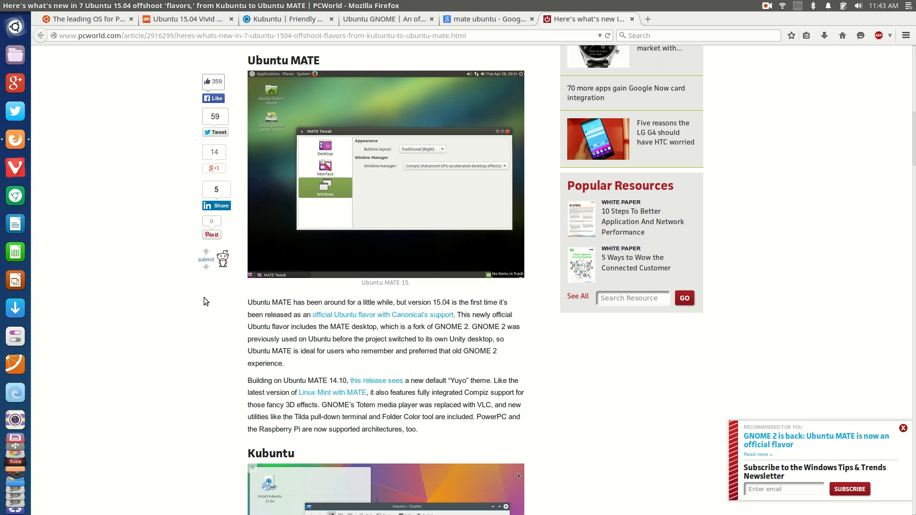
{"action": "mouse_move", "coordinate": [202, 303]}
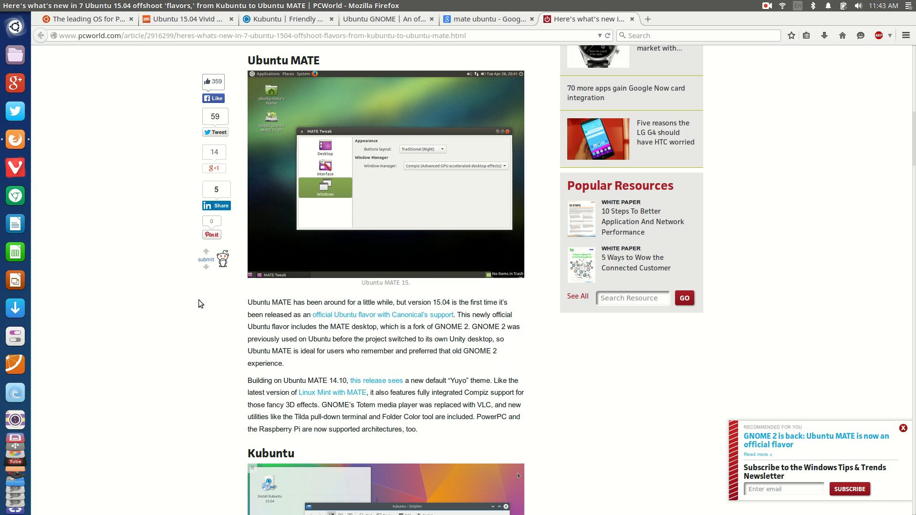
{"action": "scroll", "scroll_direction": "down", "scroll_amount": 3}
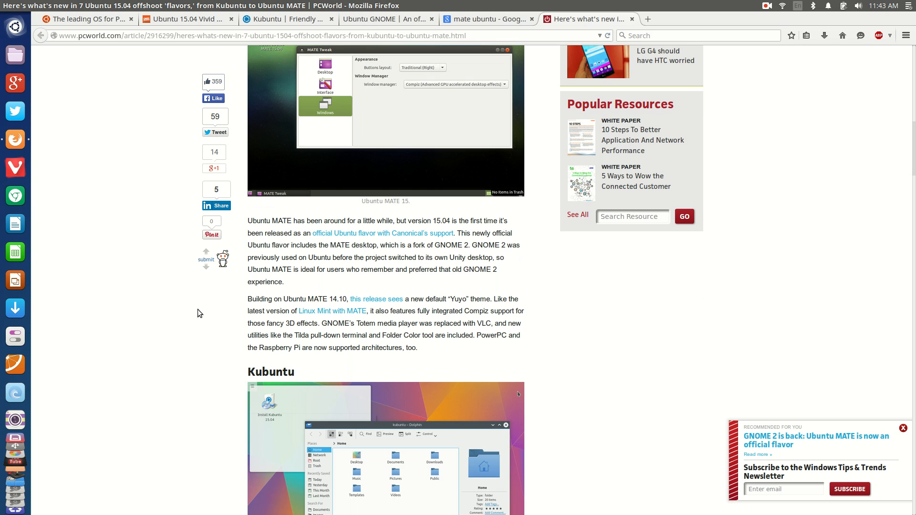
{"action": "mouse_move", "coordinate": [188, 315]}
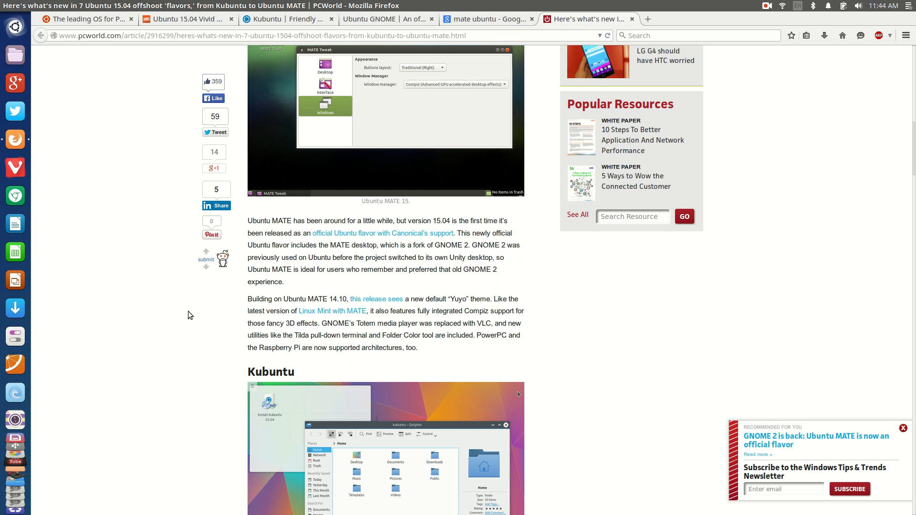
Scroll on to the Kubuntu heading and its Plasma 5 description.
{"action": "scroll", "scroll_direction": "down", "scroll_amount": 3}
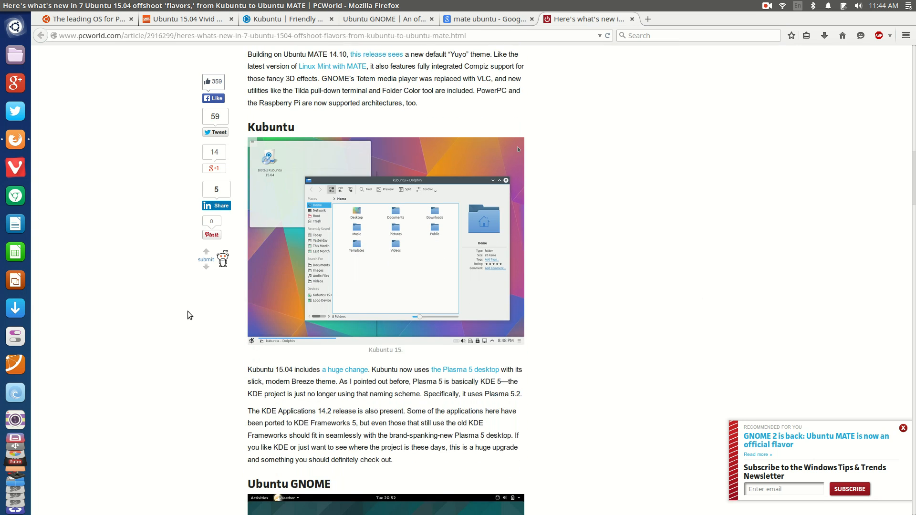
{"action": "scroll", "scroll_direction": "down", "scroll_amount": 3}
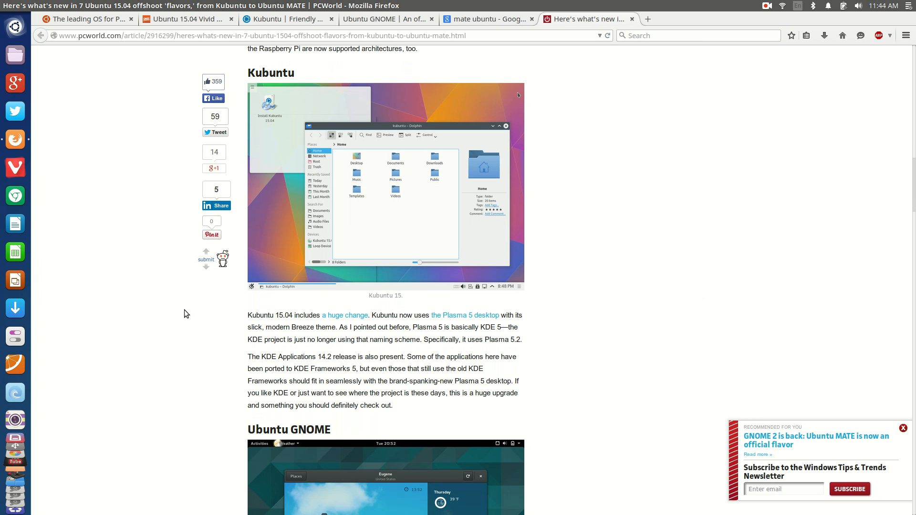
{"action": "scroll", "scroll_direction": "down", "scroll_amount": 3}
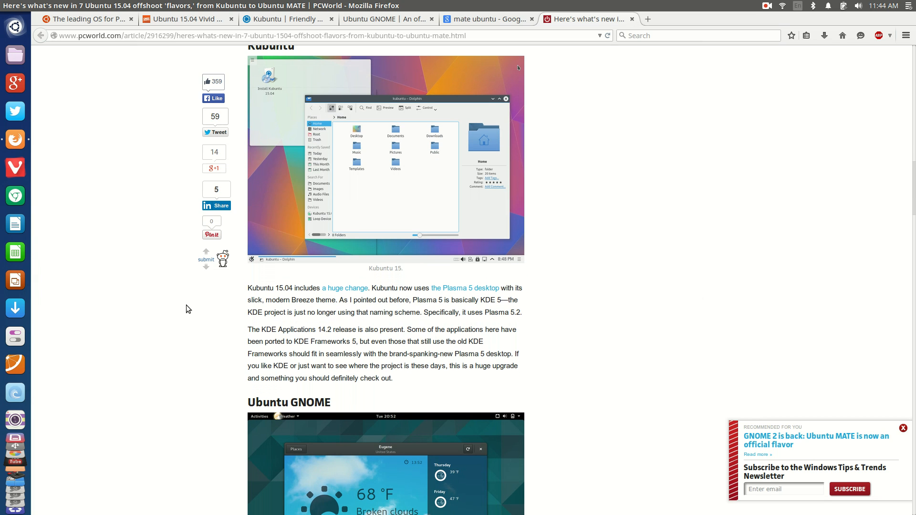
{"action": "scroll", "scroll_direction": "down", "scroll_amount": 3}
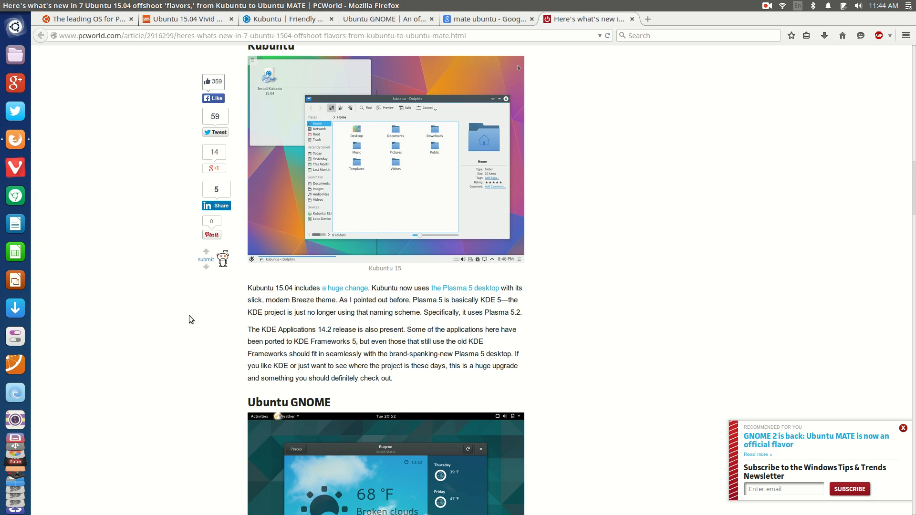
{"action": "mouse_move", "coordinate": [195, 316]}
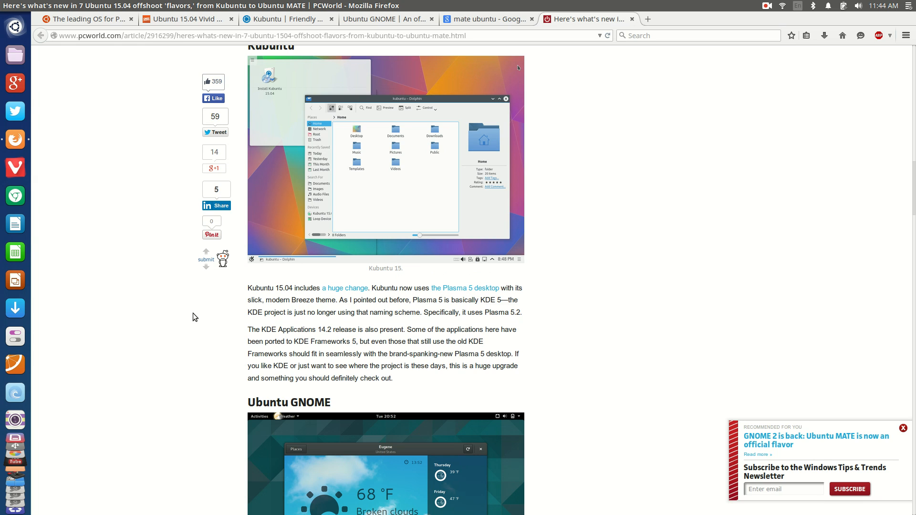
{"action": "mouse_move", "coordinate": [197, 315]}
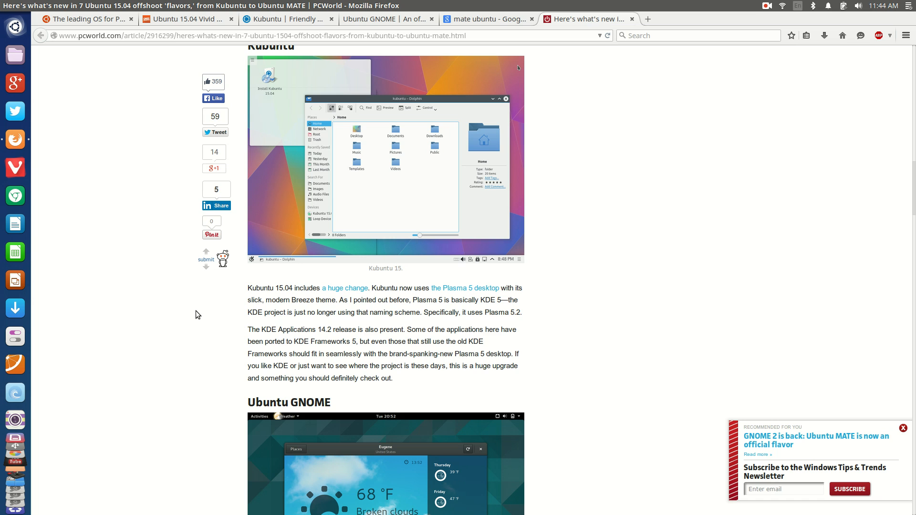
{"action": "mouse_move", "coordinate": [195, 315]}
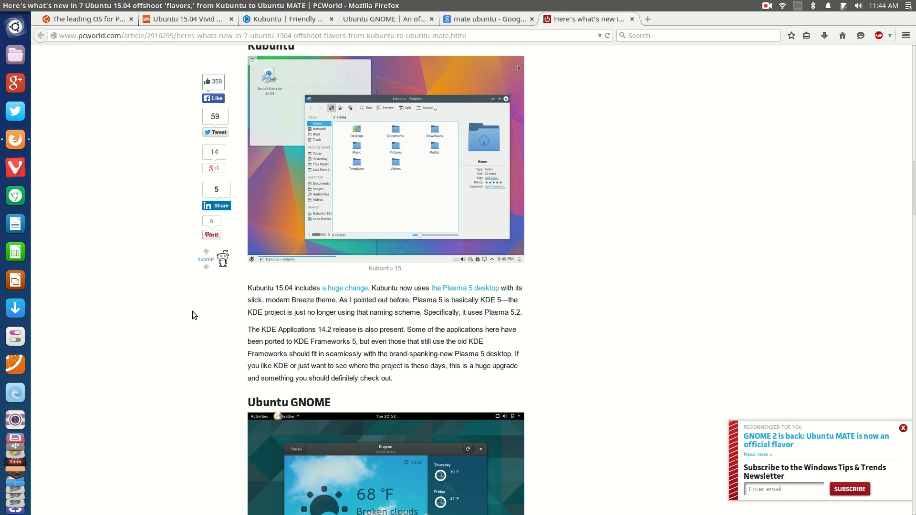
Scroll down through the Ubuntu GNOME and Lubuntu sections.
{"action": "scroll", "scroll_direction": "down", "scroll_amount": 3}
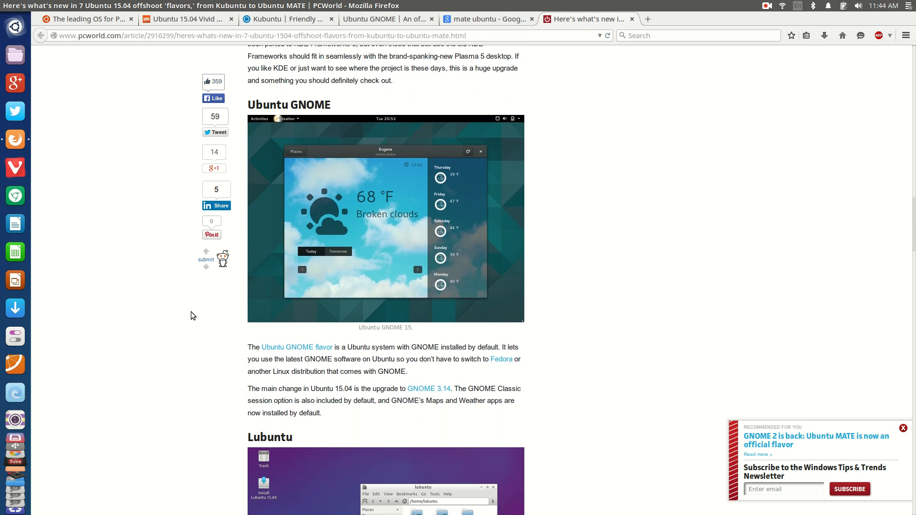
{"action": "scroll", "scroll_direction": "down", "scroll_amount": 3}
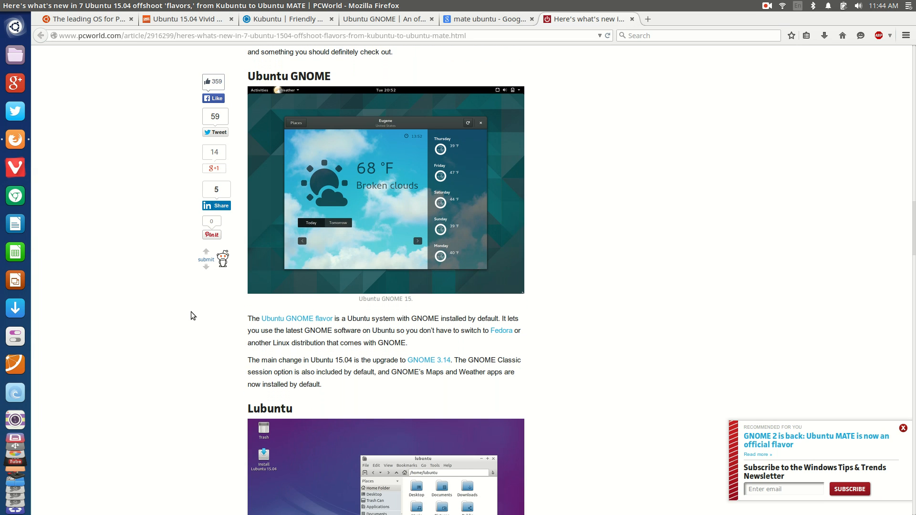
{"action": "scroll", "scroll_direction": "down", "scroll_amount": 3}
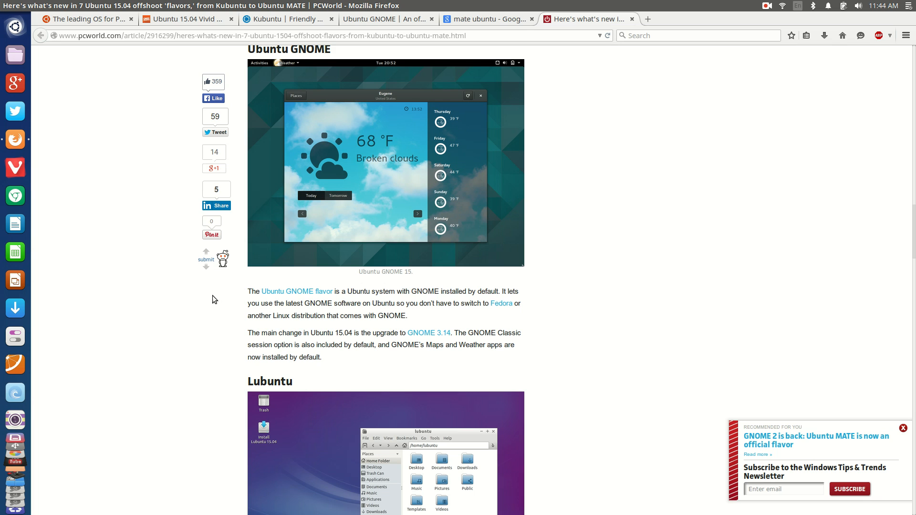
{"action": "scroll", "scroll_direction": "down", "scroll_amount": 3}
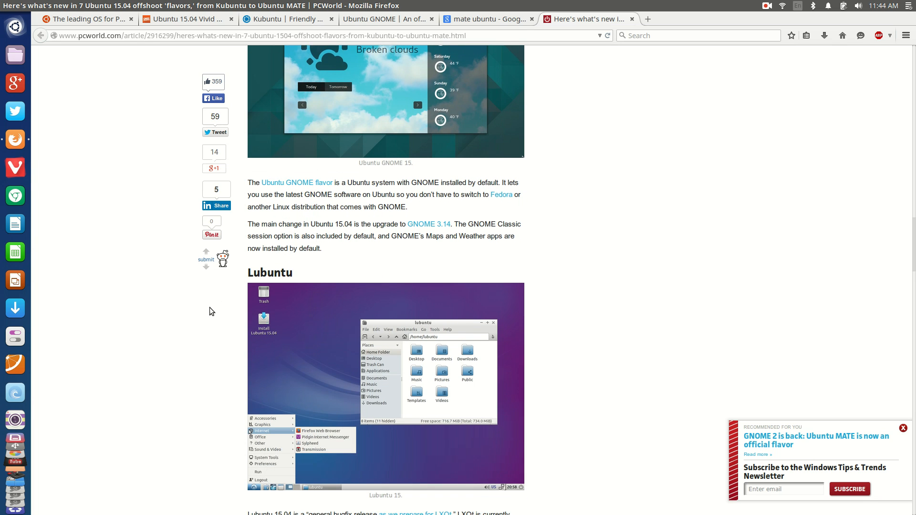
{"action": "scroll", "scroll_direction": "down", "scroll_amount": 3}
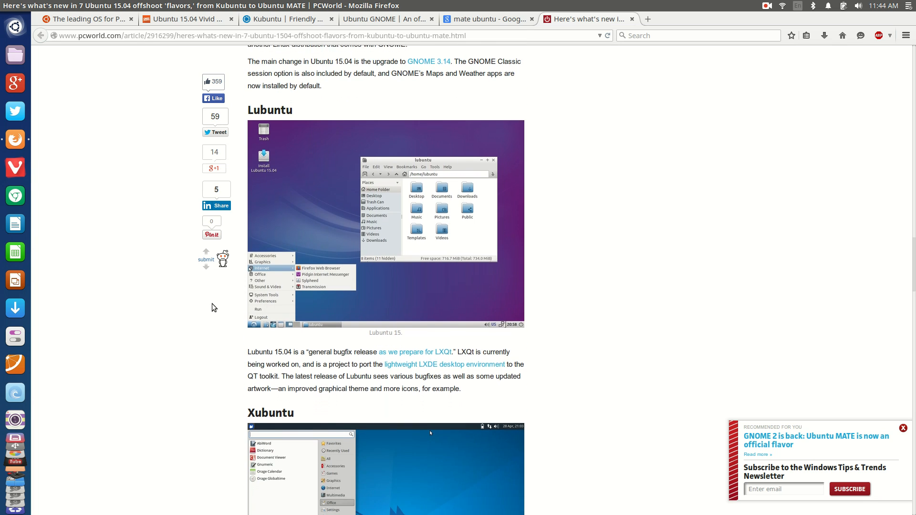
Scroll further until the Xubuntu section is shown.
{"action": "scroll", "scroll_direction": "down", "scroll_amount": 3}
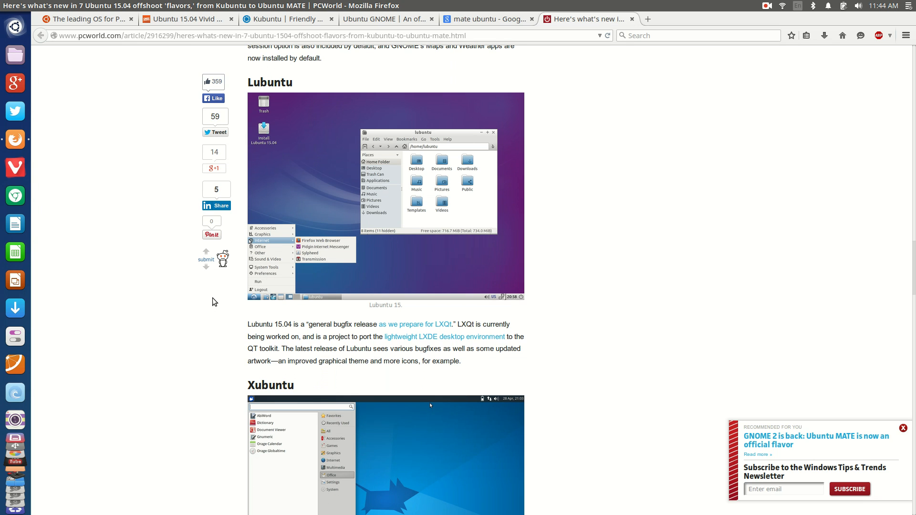
{"action": "scroll", "scroll_direction": "down", "scroll_amount": 3}
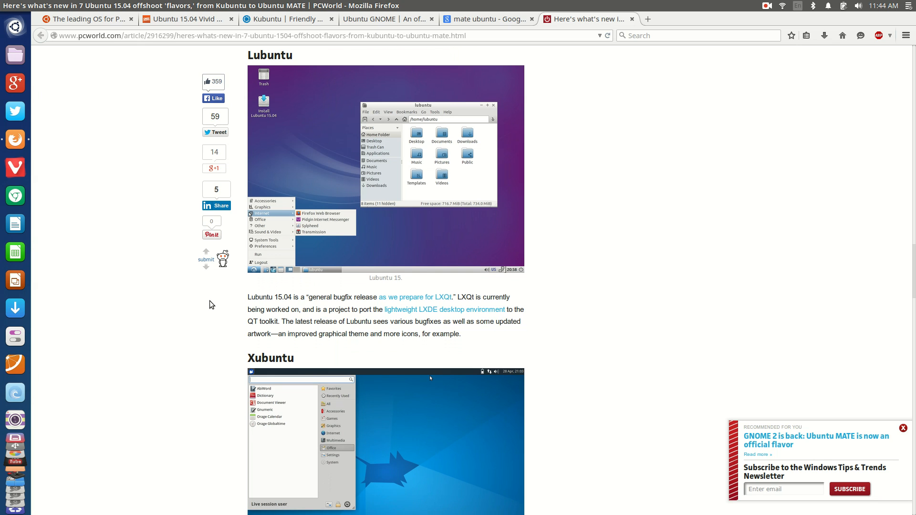
{"action": "scroll", "scroll_direction": "down", "scroll_amount": 3}
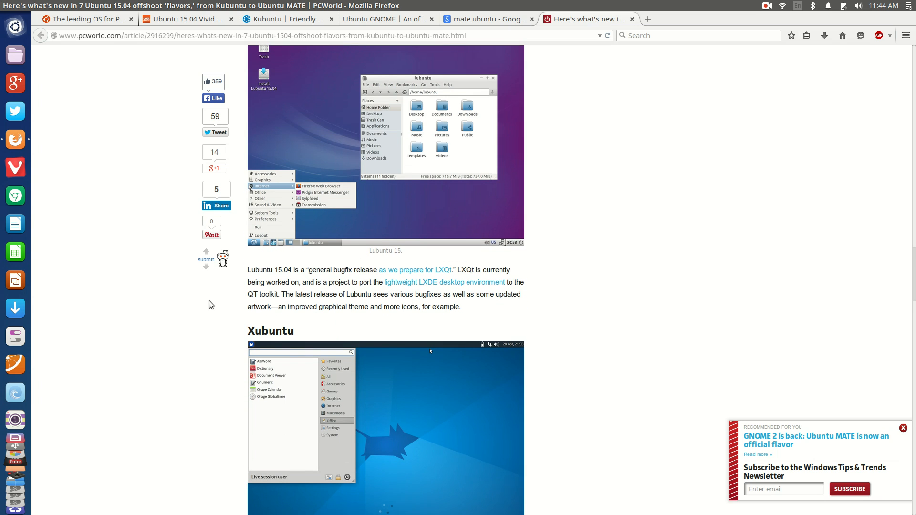
{"action": "scroll", "scroll_direction": "down", "scroll_amount": 3}
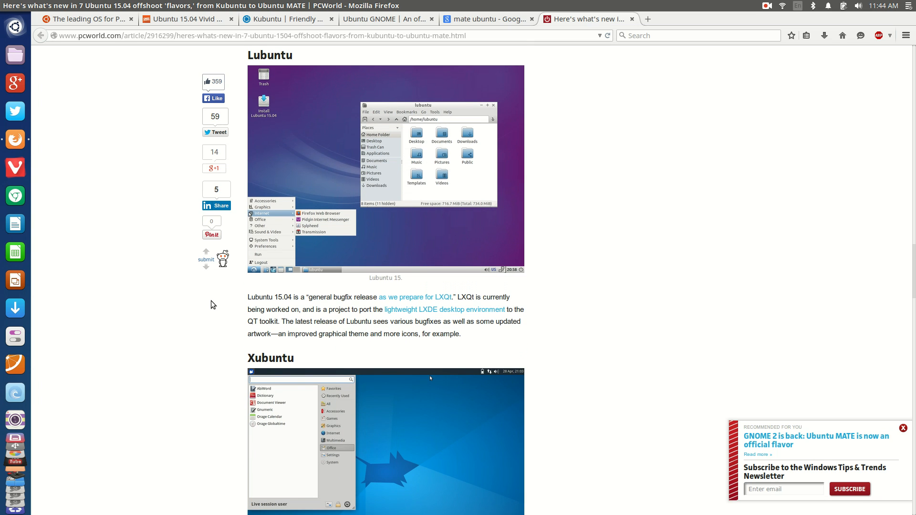
{"action": "scroll", "scroll_direction": "down", "scroll_amount": 3}
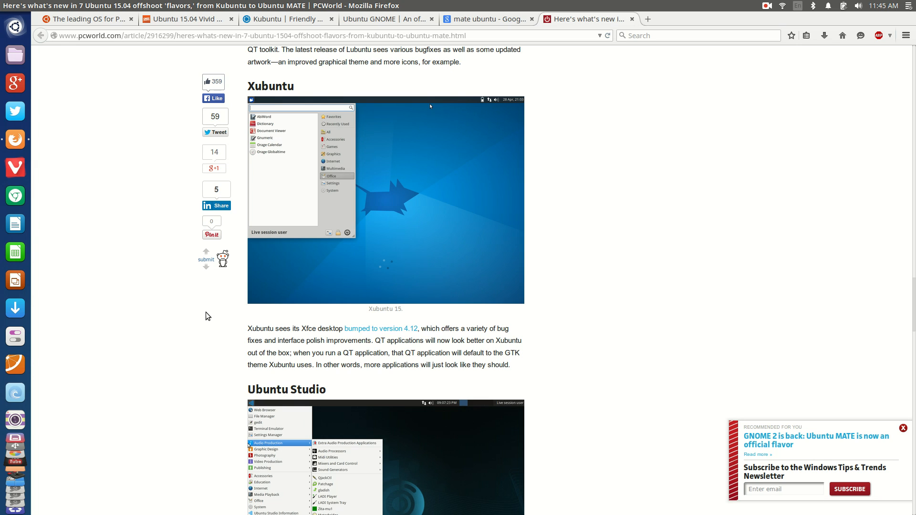
{"action": "mouse_move", "coordinate": [204, 320]}
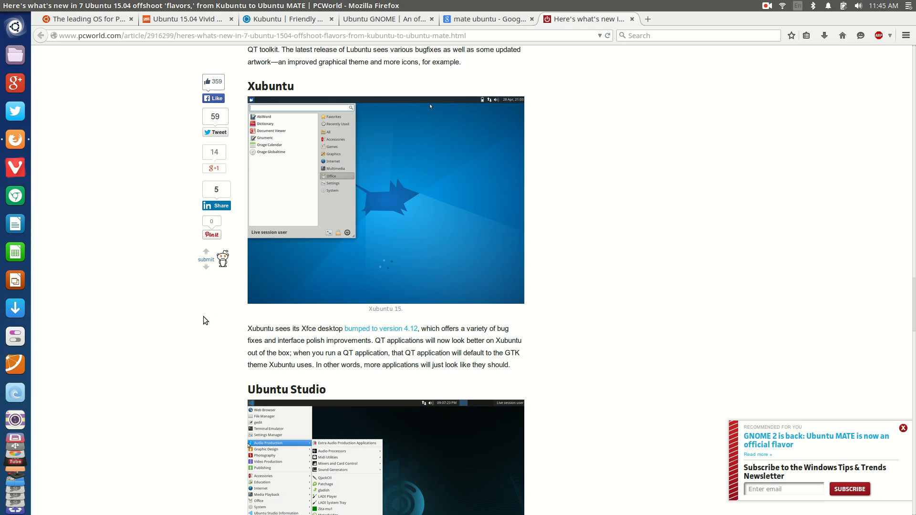
Scroll down to the Ubuntu Studio and Kylin sections before returning to the article top.
{"action": "scroll", "scroll_direction": "down", "scroll_amount": 3}
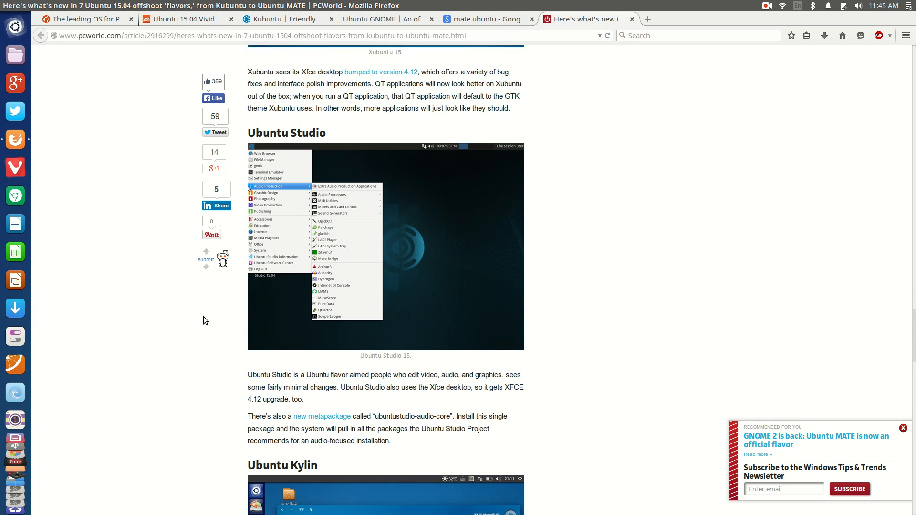
{"action": "scroll", "scroll_direction": "down", "scroll_amount": 3}
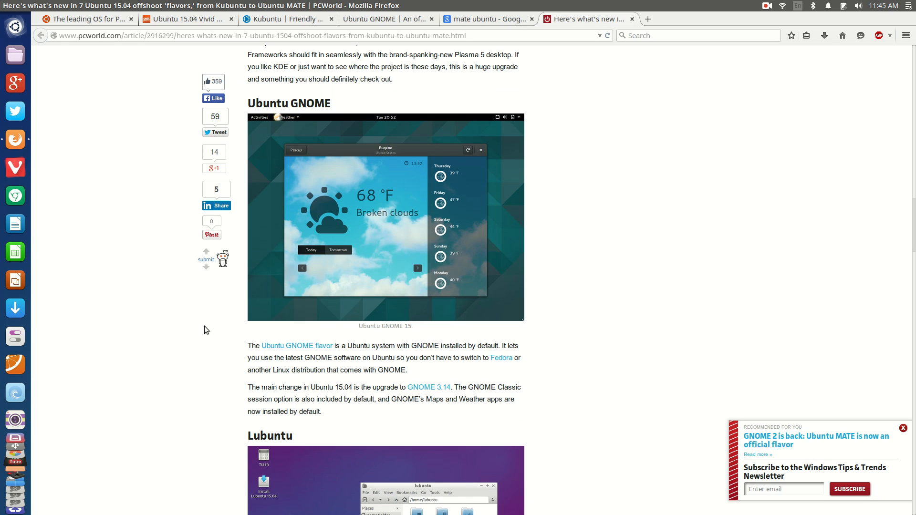
{"action": "mouse_move", "coordinate": [222, 313]}
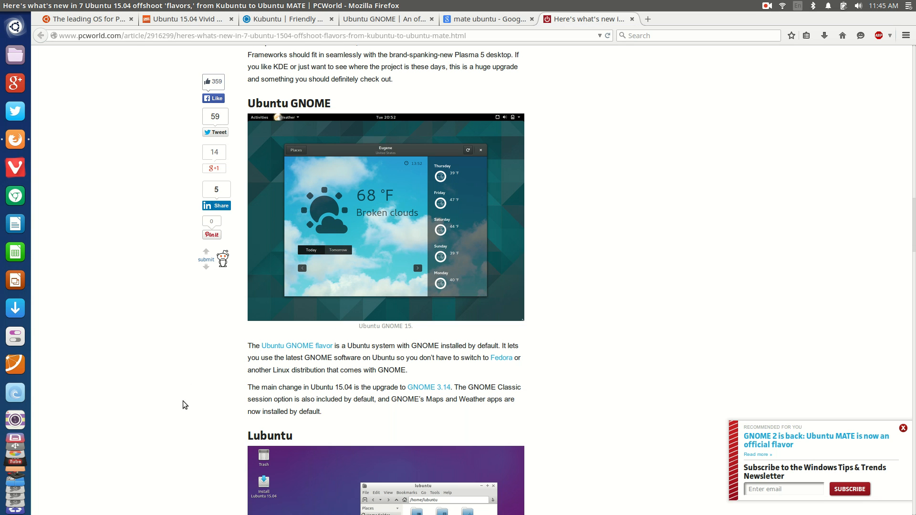
{"action": "scroll", "scroll_direction": "down", "scroll_amount": 3}
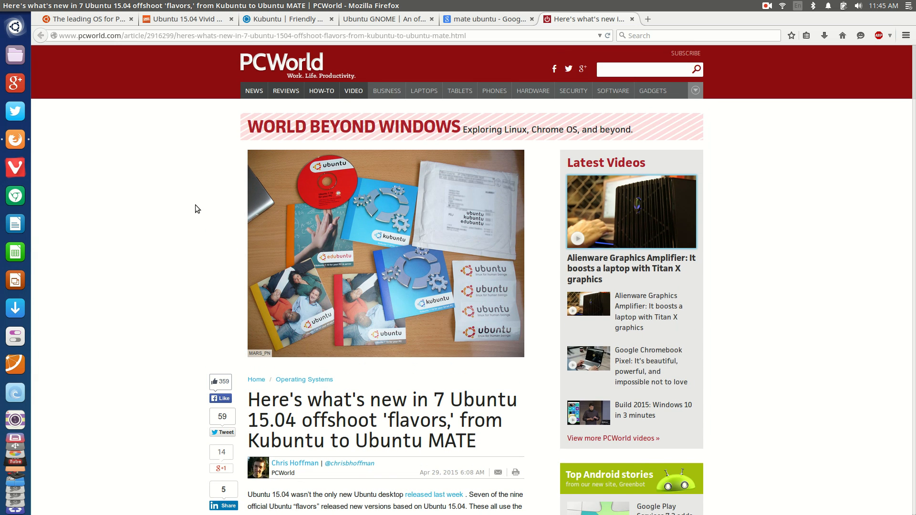
{"action": "mouse_move", "coordinate": [156, 242]}
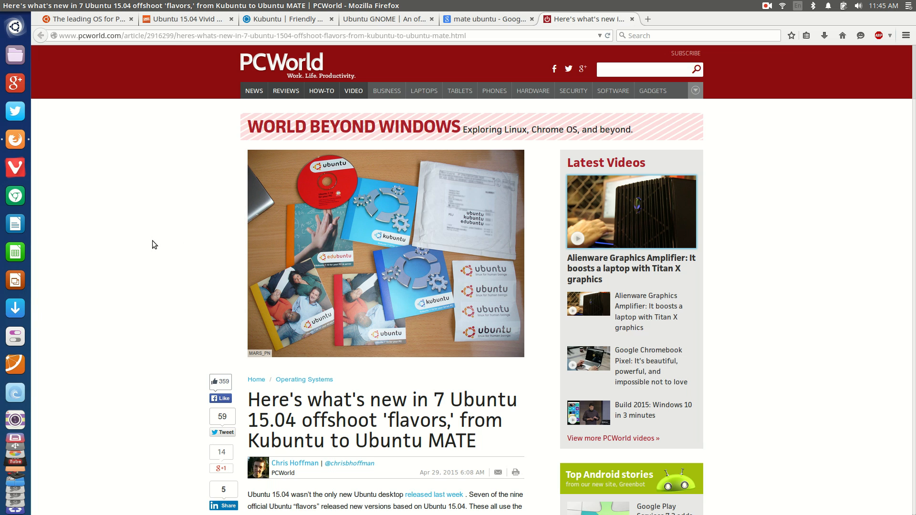
{"action": "mouse_move", "coordinate": [160, 237]}
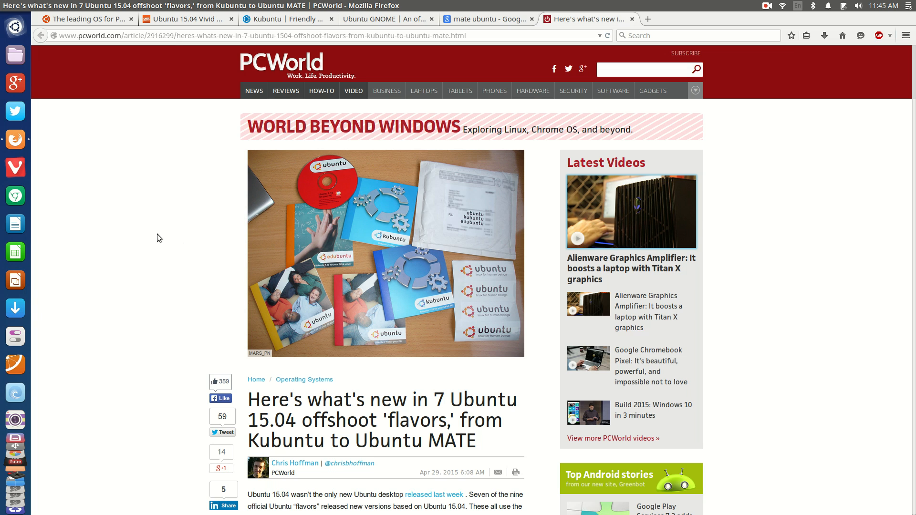
{"action": "mouse_move", "coordinate": [156, 232]}
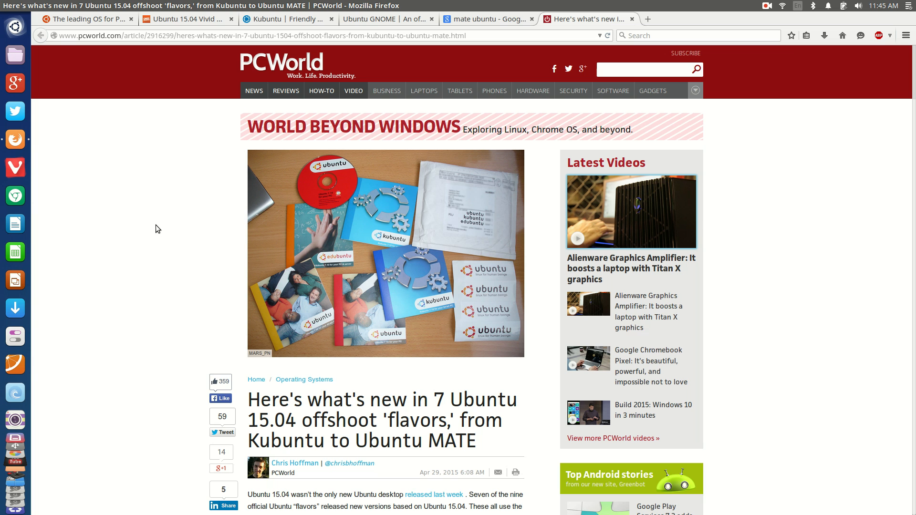
Skim back down past Ubuntu MATE, Kubuntu, GNOME and Lubuntu to the Xubuntu section.
{"action": "scroll", "scroll_direction": "down", "scroll_amount": 3}
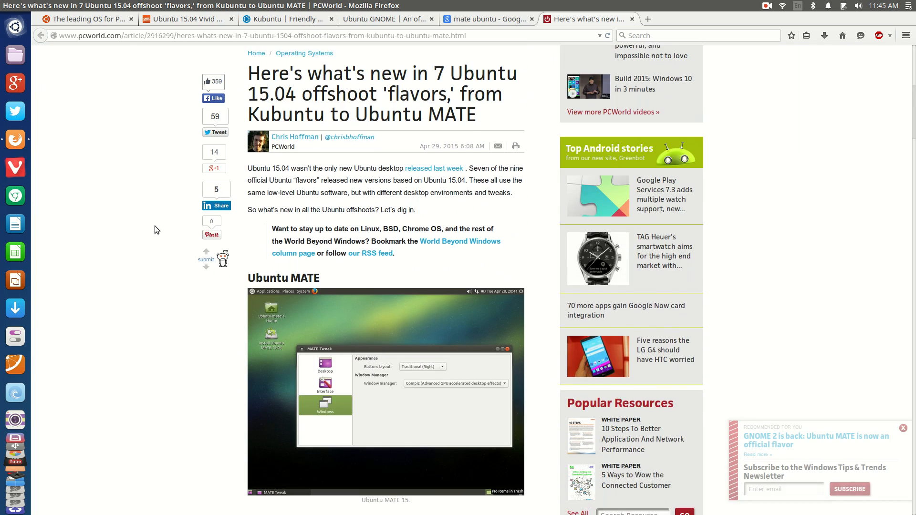
{"action": "scroll", "scroll_direction": "down", "scroll_amount": 3}
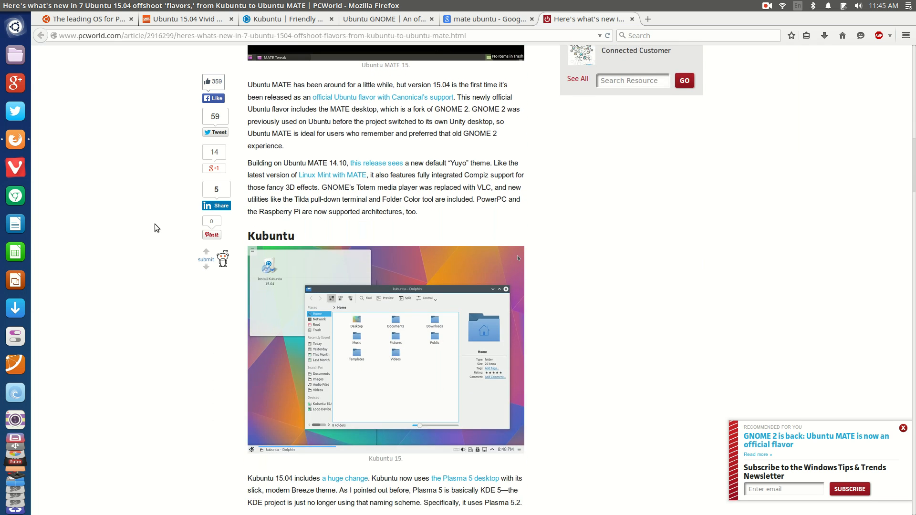
{"action": "scroll", "scroll_direction": "down", "scroll_amount": 3}
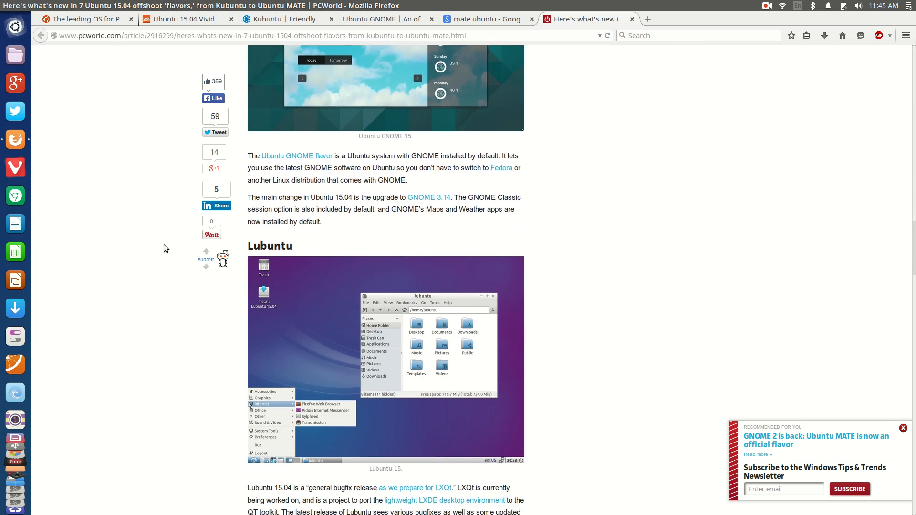
{"action": "scroll", "scroll_direction": "down", "scroll_amount": 3}
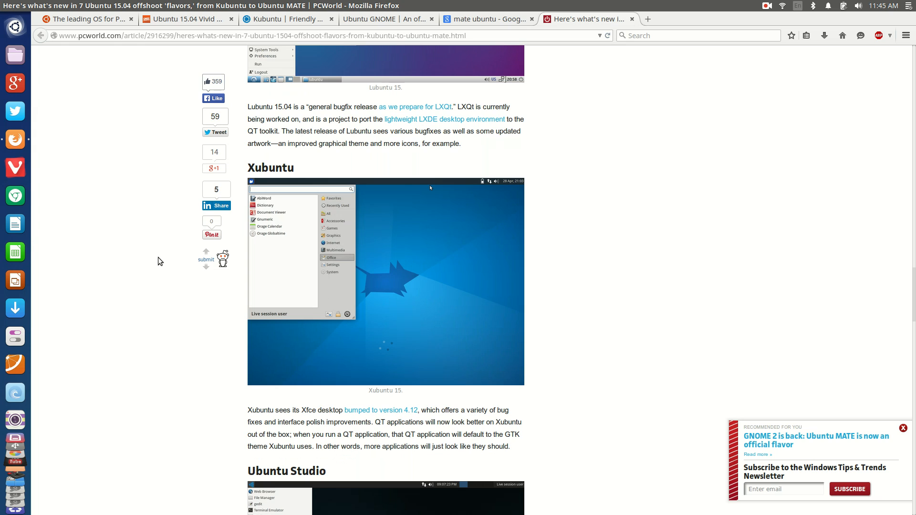